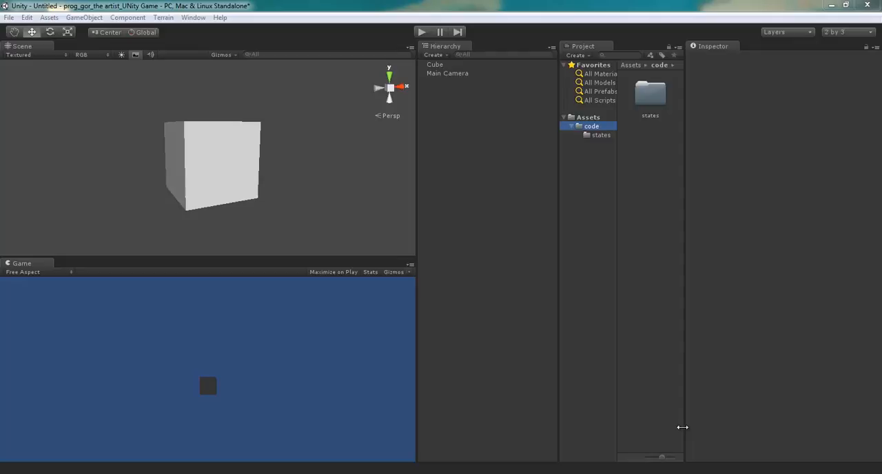
mouse_move(704, 272)
type("Interfaces")
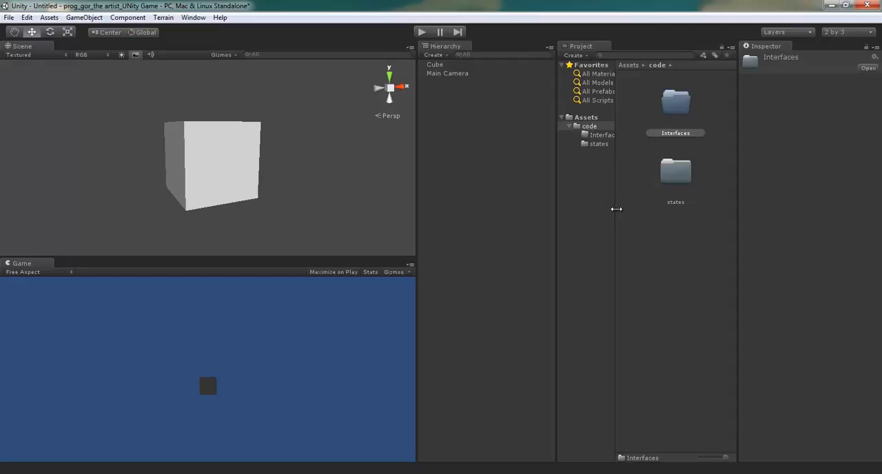
mouse_move(241, 292)
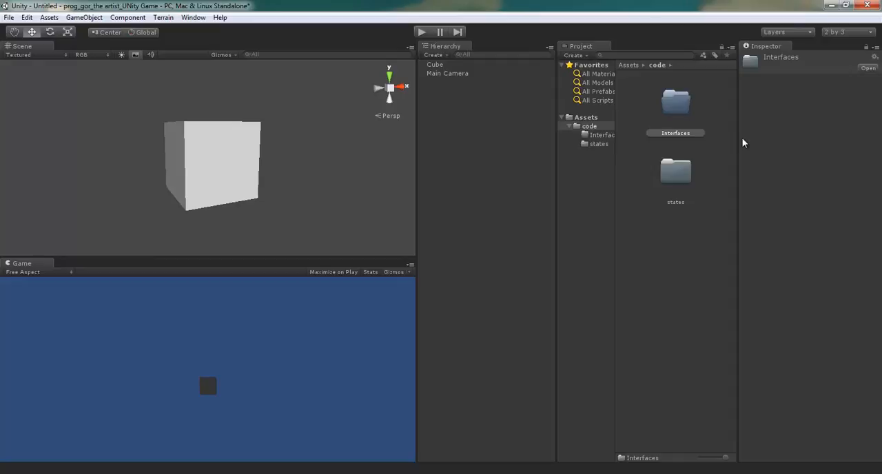
mouse_move(613, 187)
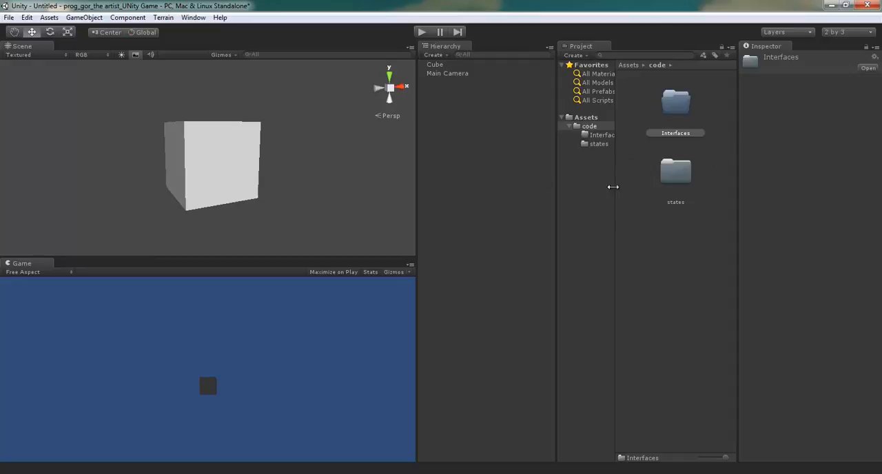
- Create a new C# script named IStateBase inside the Interfaces folder
left_click(675, 102)
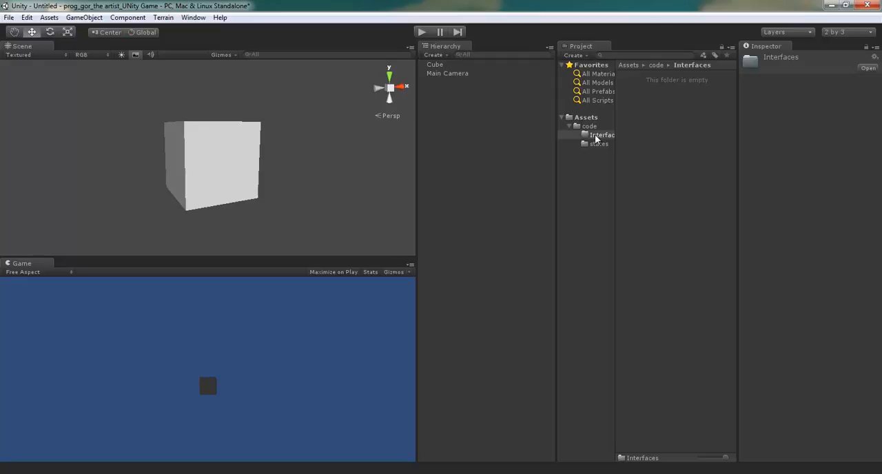
right_click(601, 135)
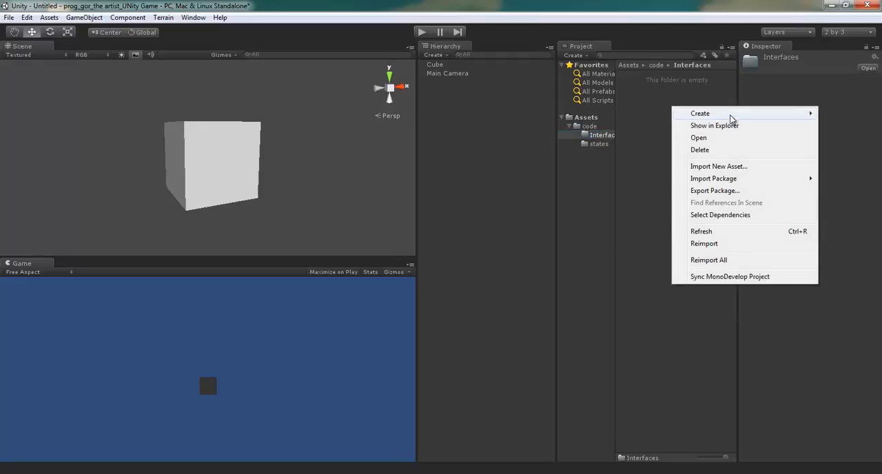
left_click(701, 113)
type("IStateBase")
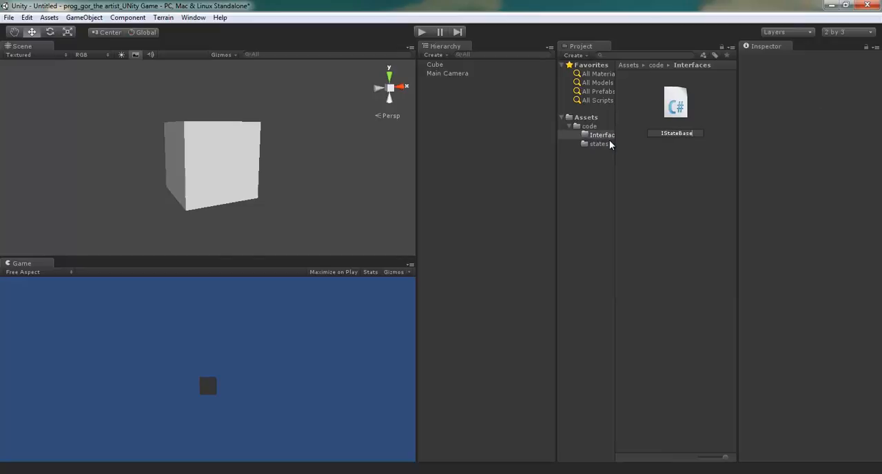
left_click(676, 103)
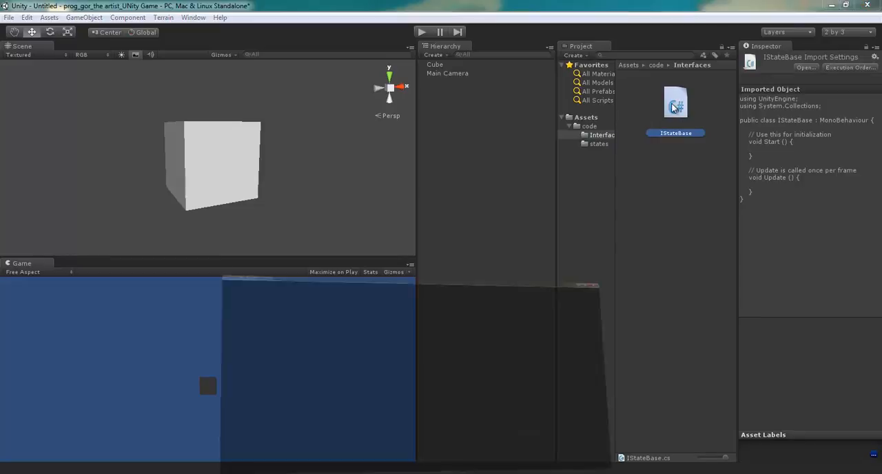
- Open IStateBase in MonoDevelop and copy the namespace Assets.code.states line from BeginState.cs
double_click(676, 102)
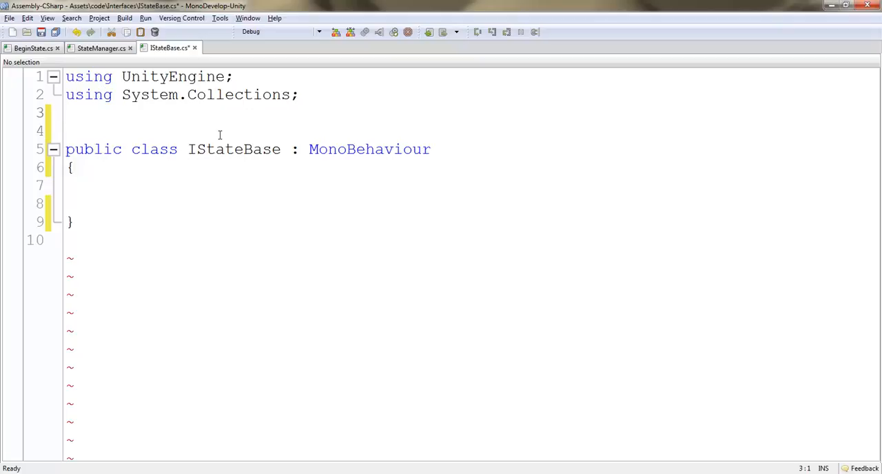
left_click(33, 47)
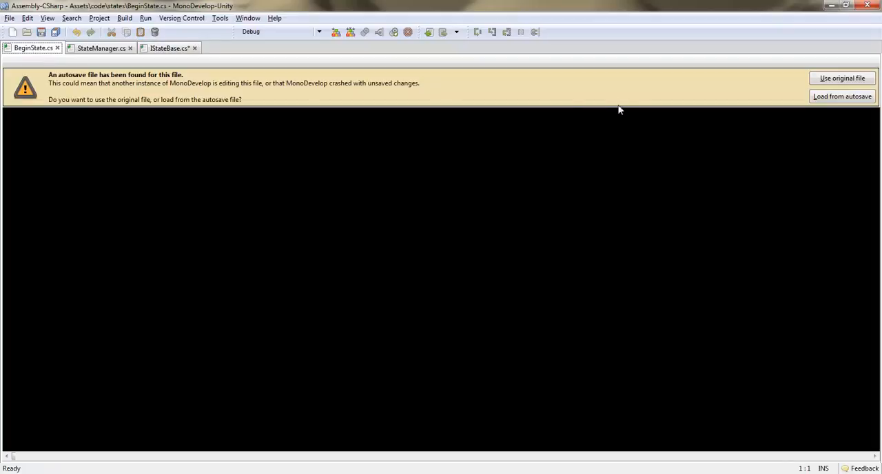
left_click(841, 78)
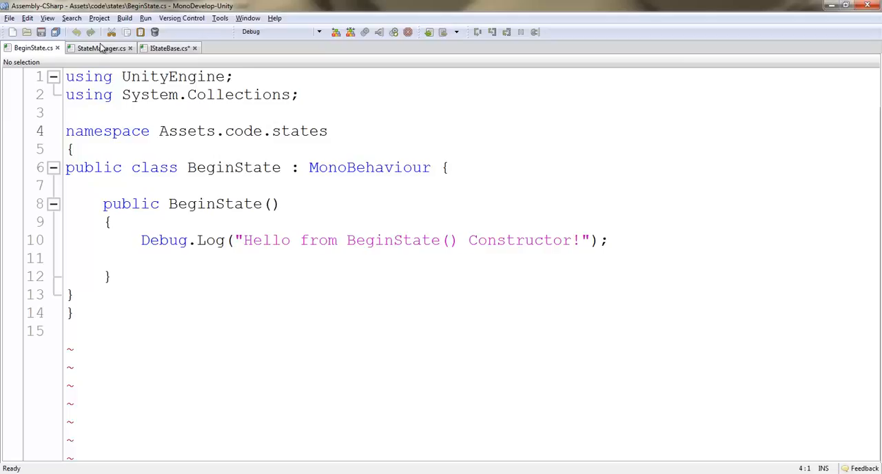
left_click_drag(122, 131, 328, 131)
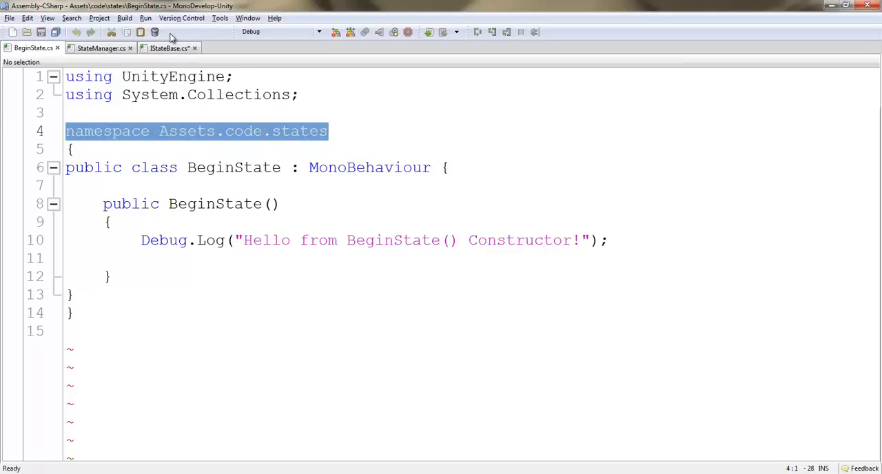
- Set IStateBase's namespace to Assets.code.Interfaces
left_click(168, 47)
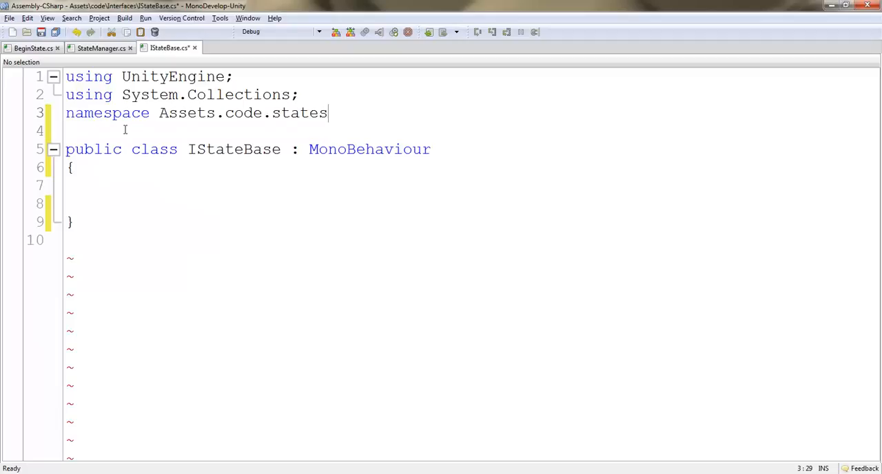
double_click(301, 114)
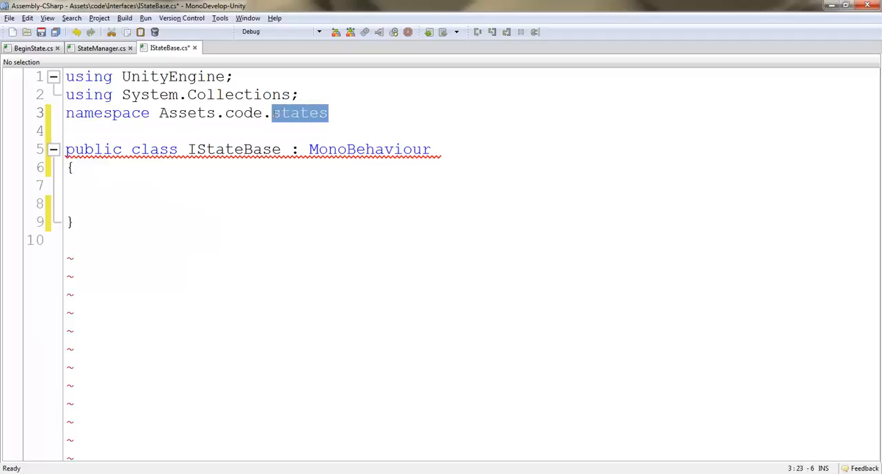
type("Inter")
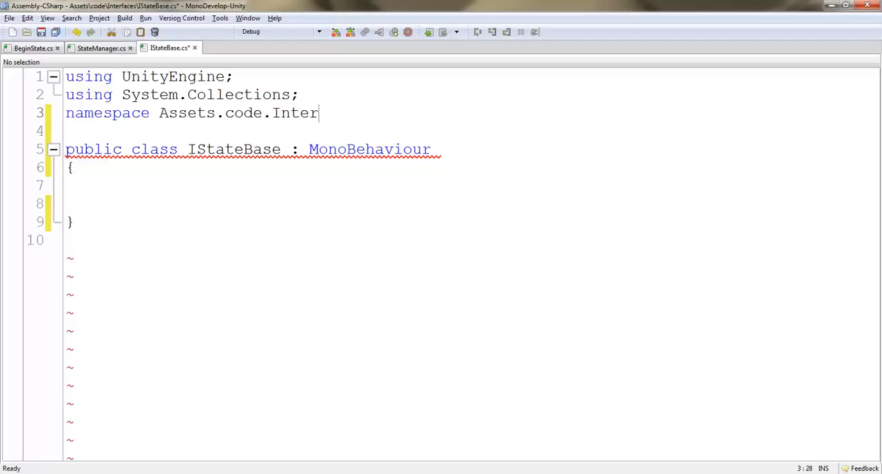
type("faces")
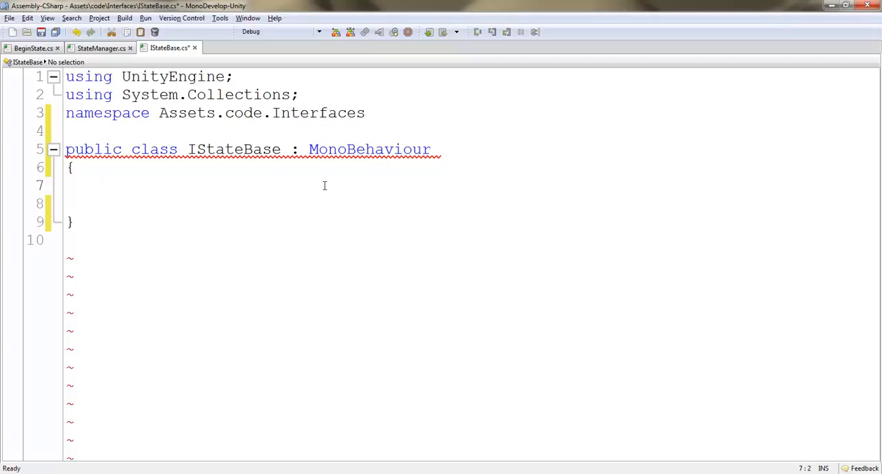
- Declare IStateBase as an interface and remove the MonoBehaviour inheritance
double_click(150, 149)
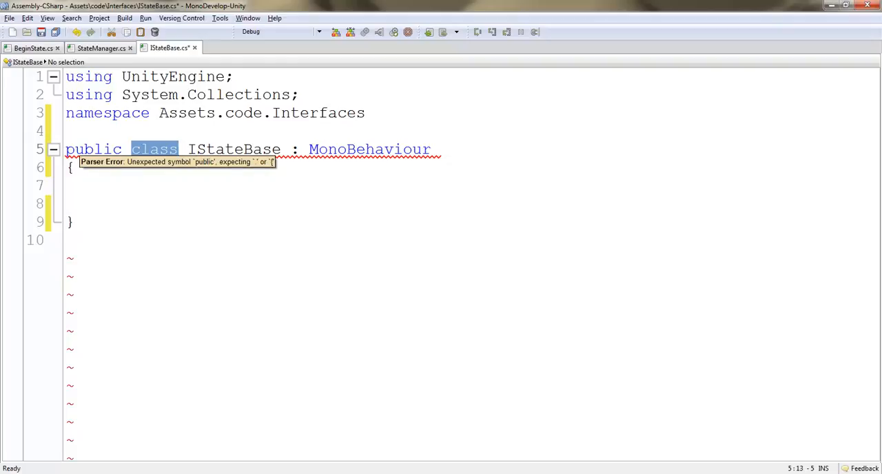
type("interfa")
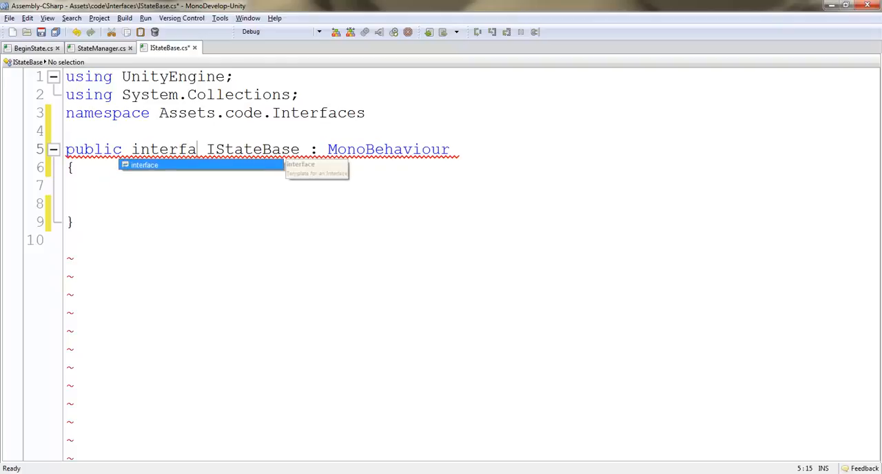
type("ce")
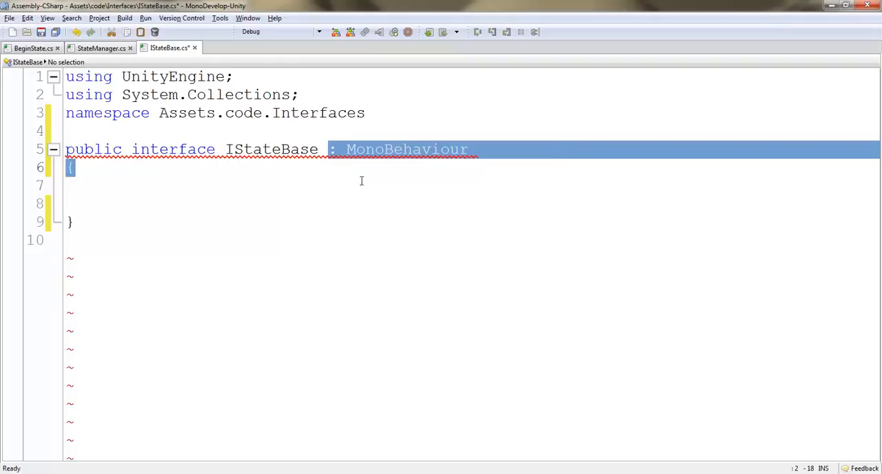
key("Delete")
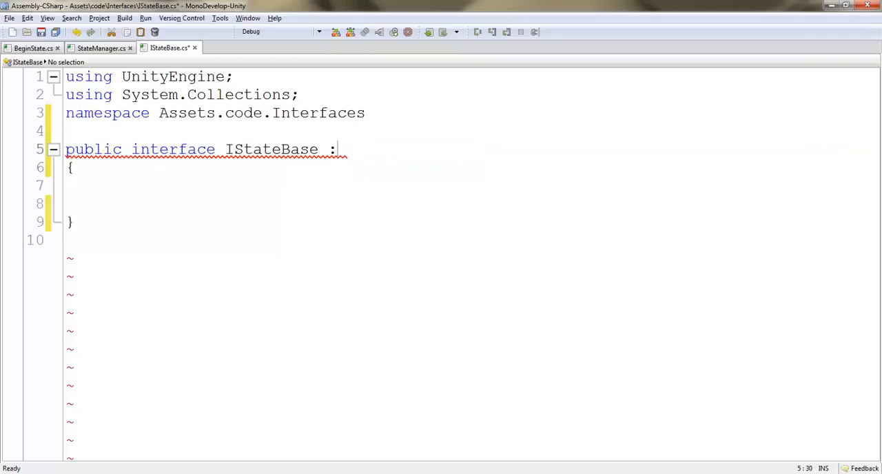
key("BackSpace")
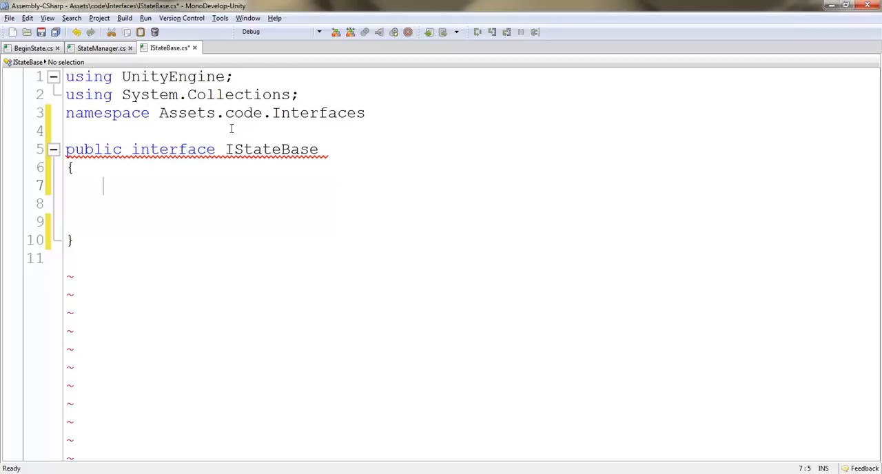
mouse_move(215, 170)
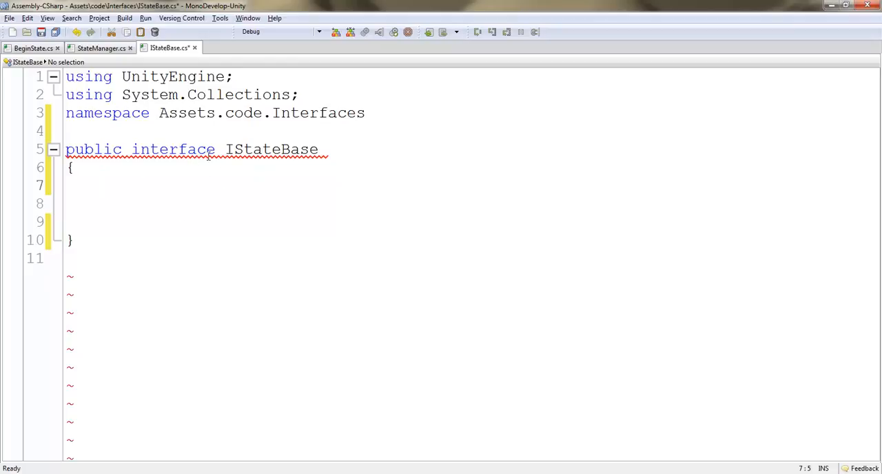
- Enclose the IStateBase interface in namespace braces and place the cursor inside its body
left_click(103, 185)
type("{")
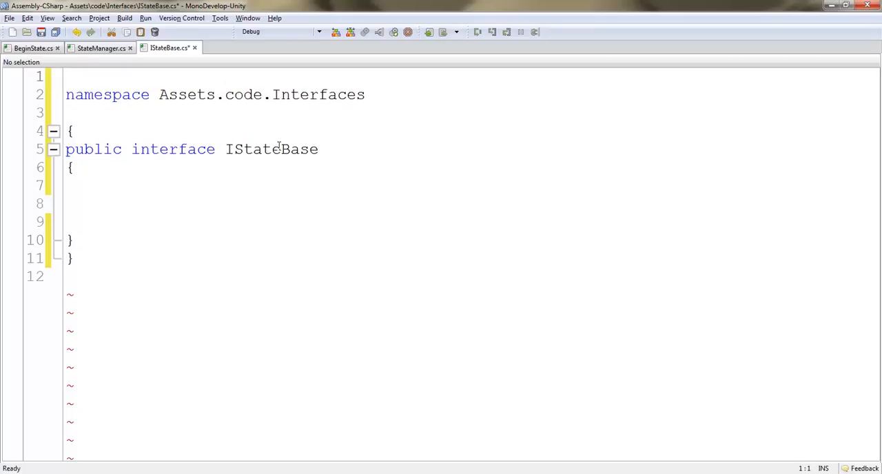
double_click(172, 148)
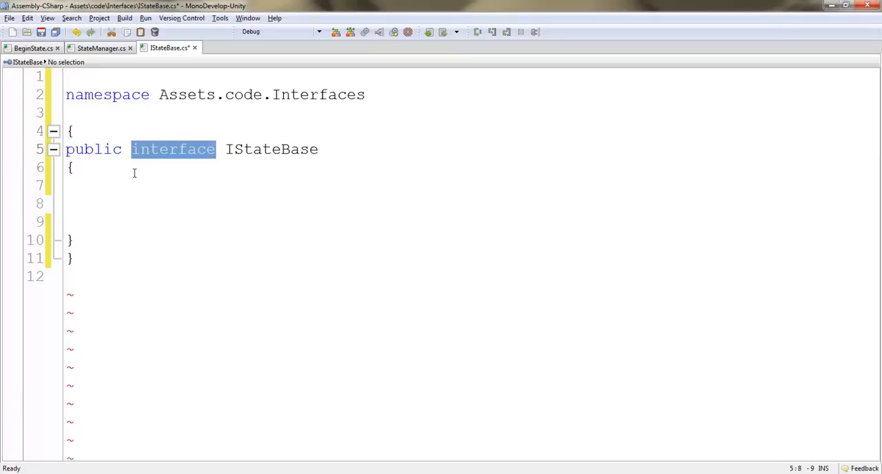
mouse_move(189, 212)
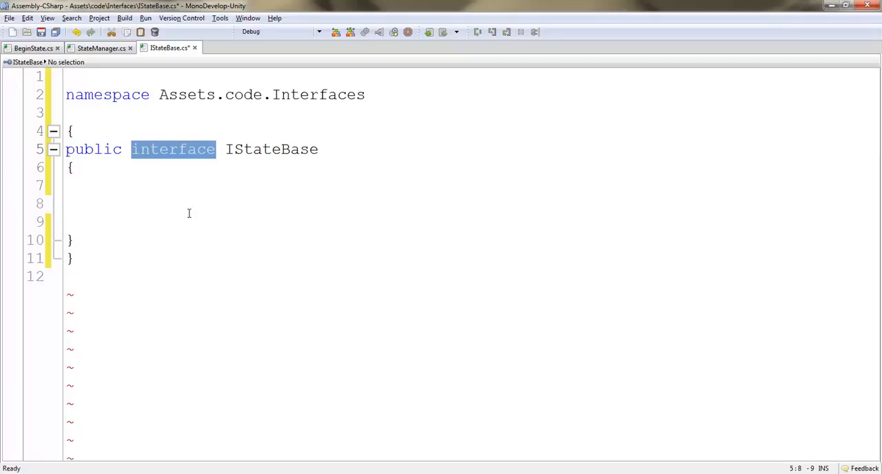
mouse_move(169, 210)
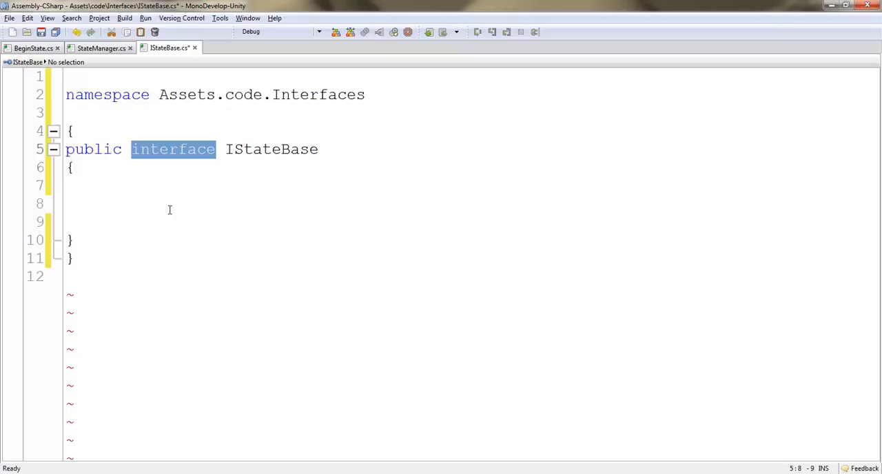
left_click(102, 184)
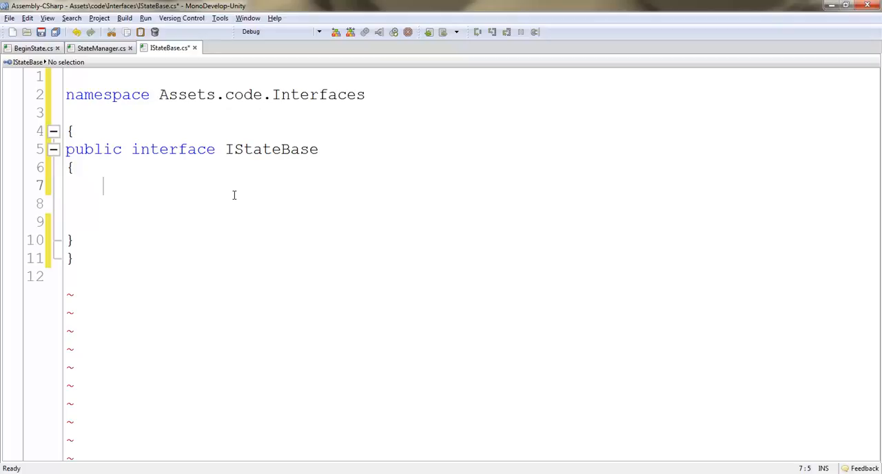
- Declare void StateUpdate(); and void Showit(); inside the IStateBase interface and save
type("vo")
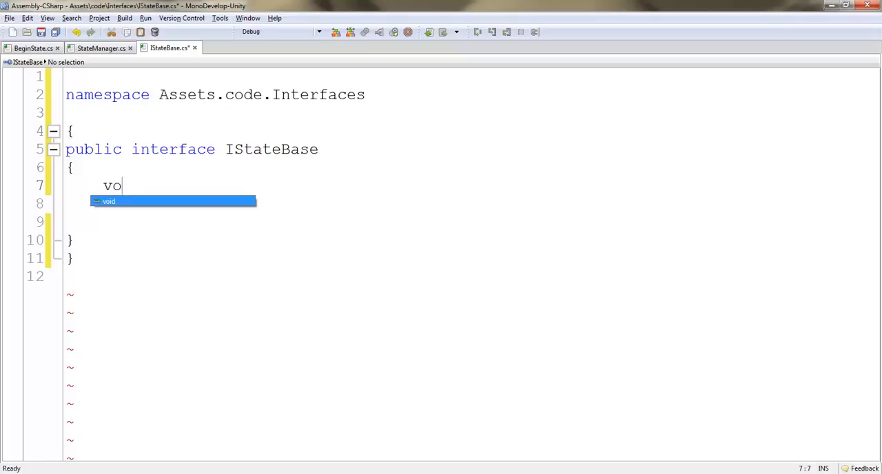
type("id State")
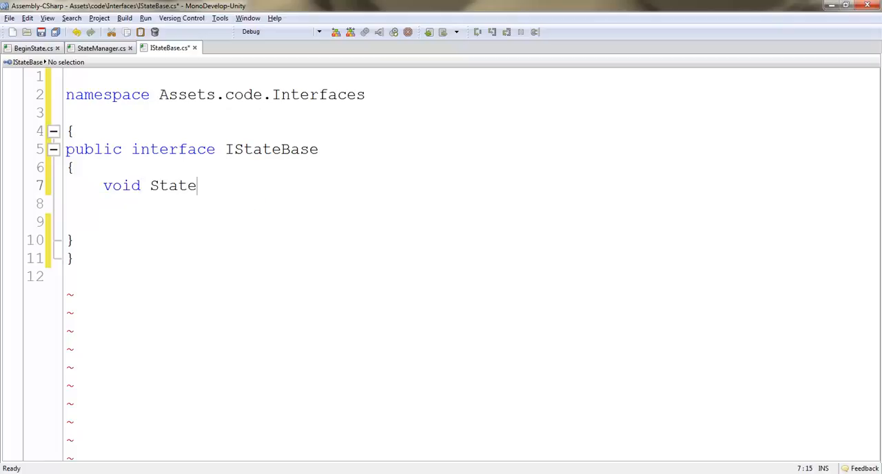
type("Update")
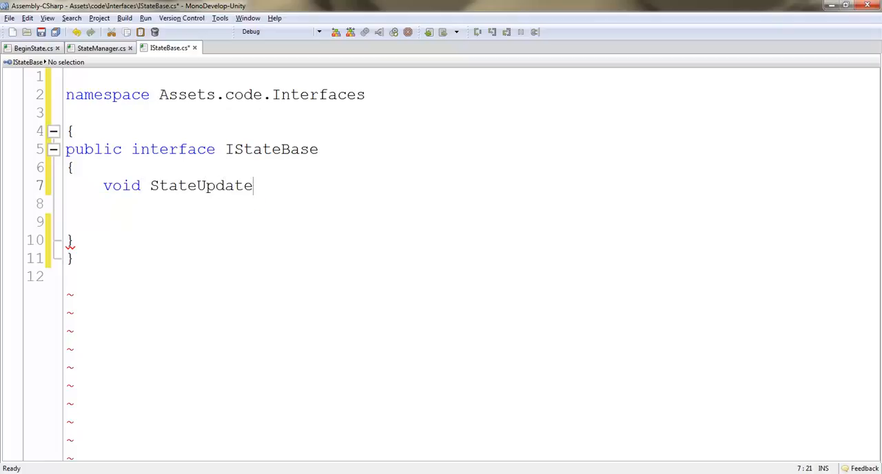
type("();")
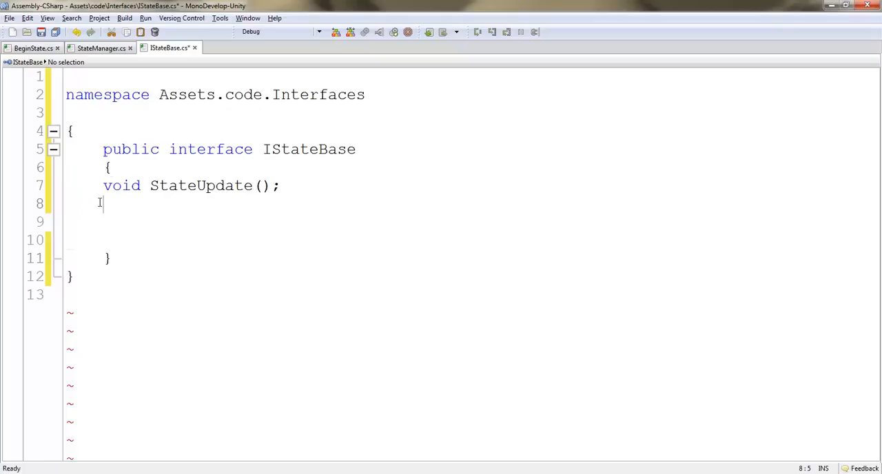
type("void")
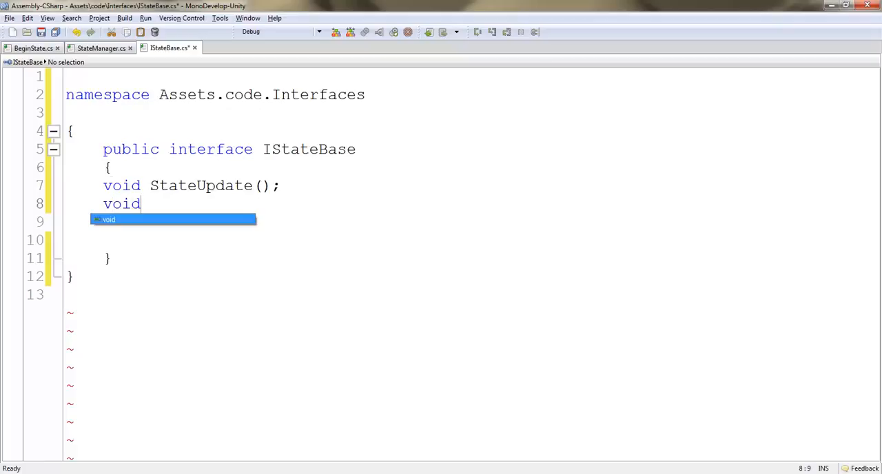
type("Show")
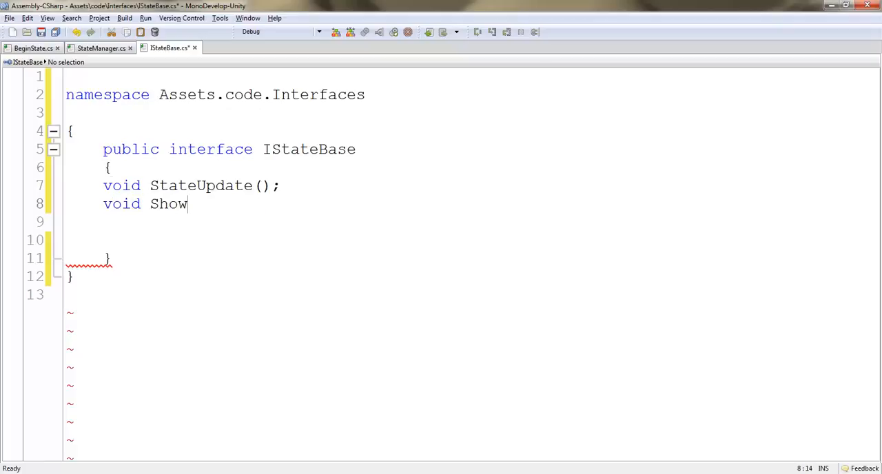
type("it()")
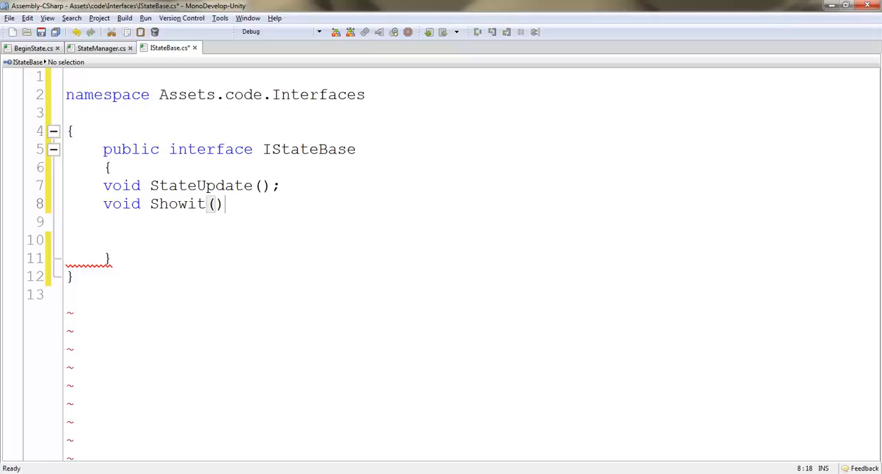
type(";")
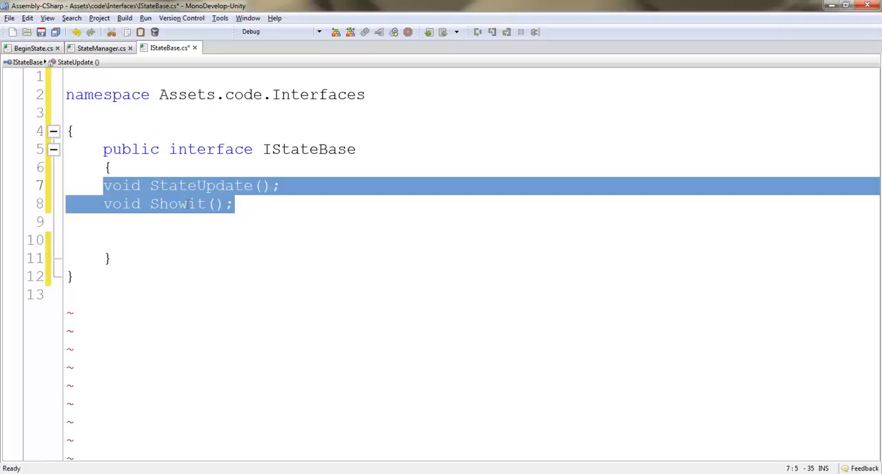
left_click(141, 185)
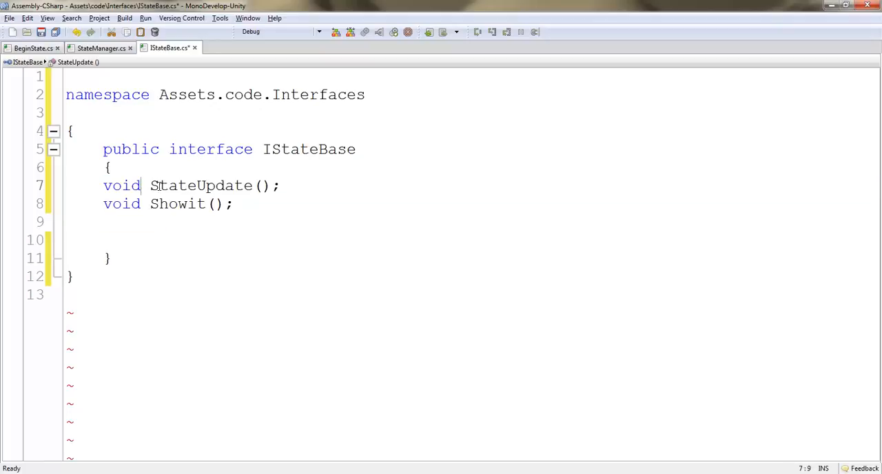
mouse_move(316, 187)
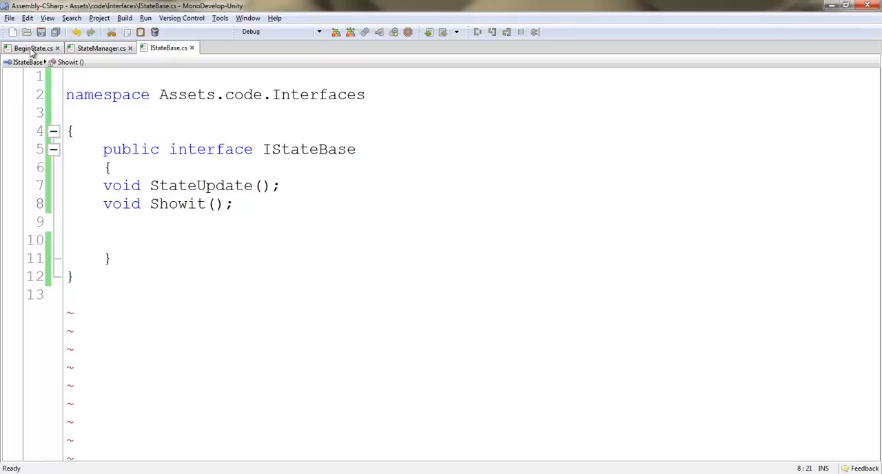
- Add using Assets.code.Interfaces; to BeginState.cs
left_click(33, 47)
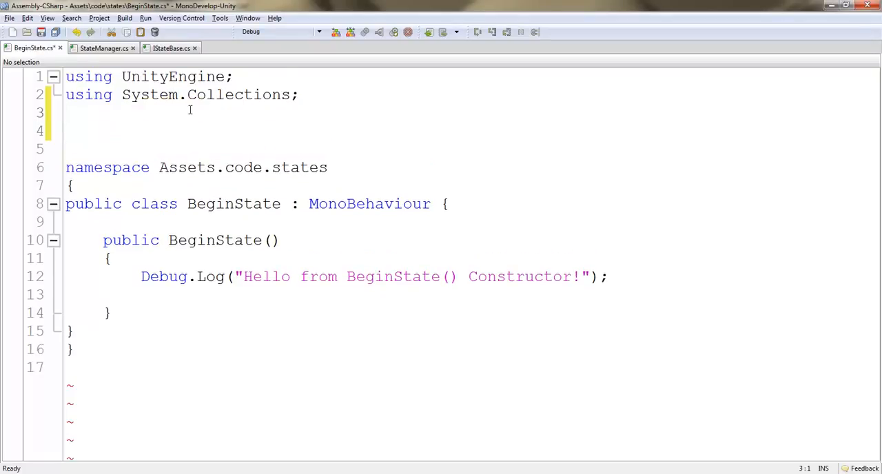
type("usi")
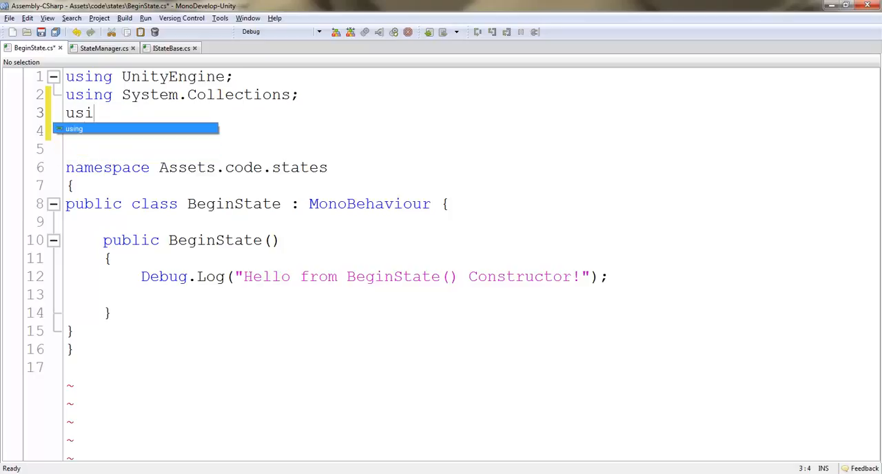
type("ng")
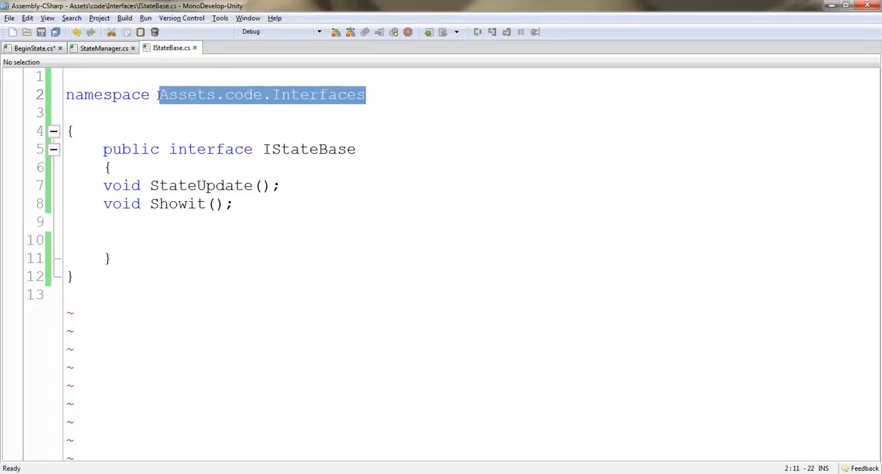
left_click(33, 47)
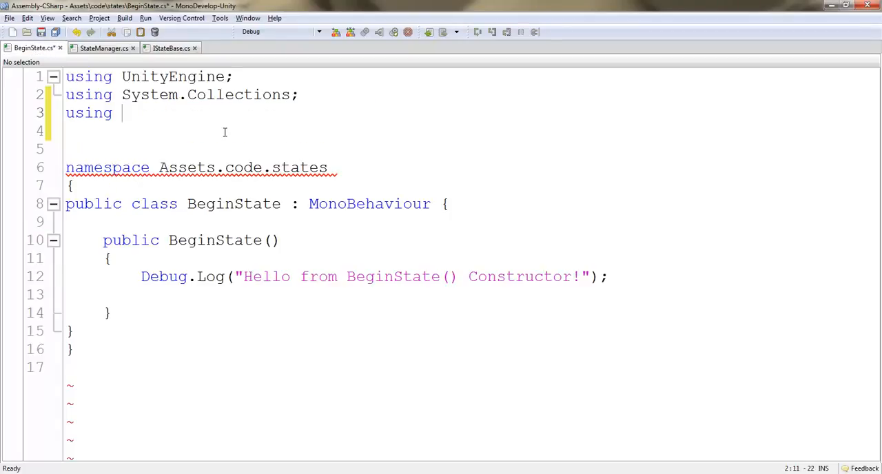
type("Assets.code.Interfaces;")
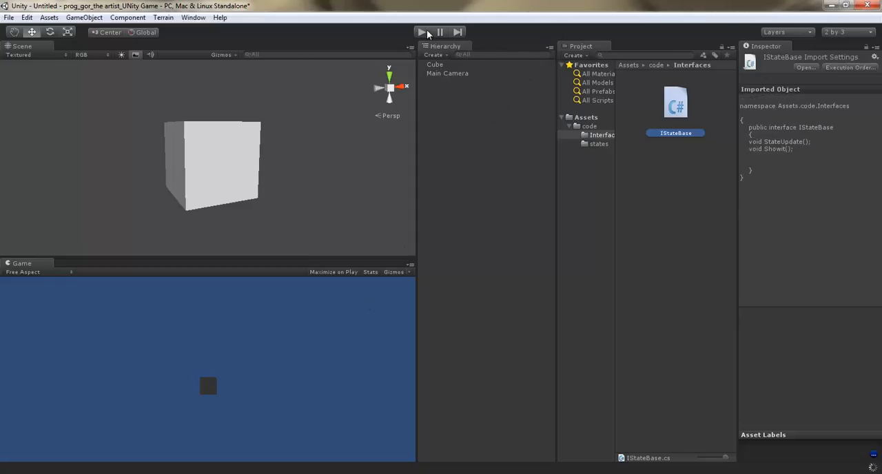
- Run the scene and show the console with the BeginState constructor message
left_click(421, 31)
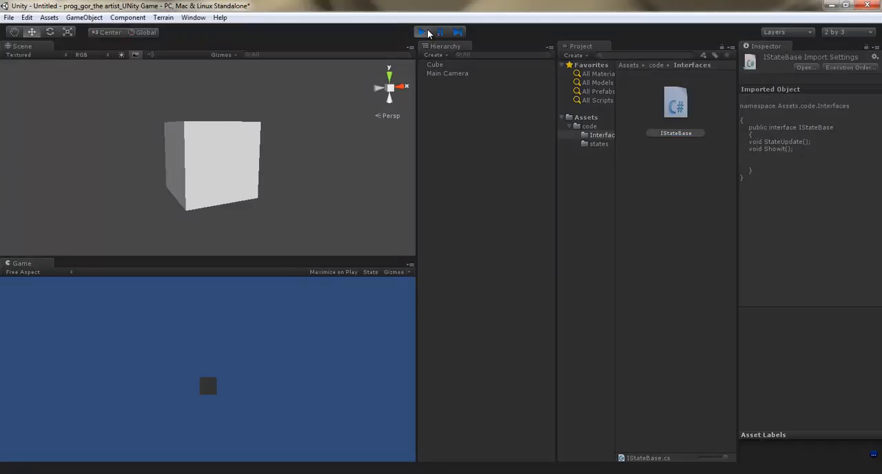
left_click(193, 17)
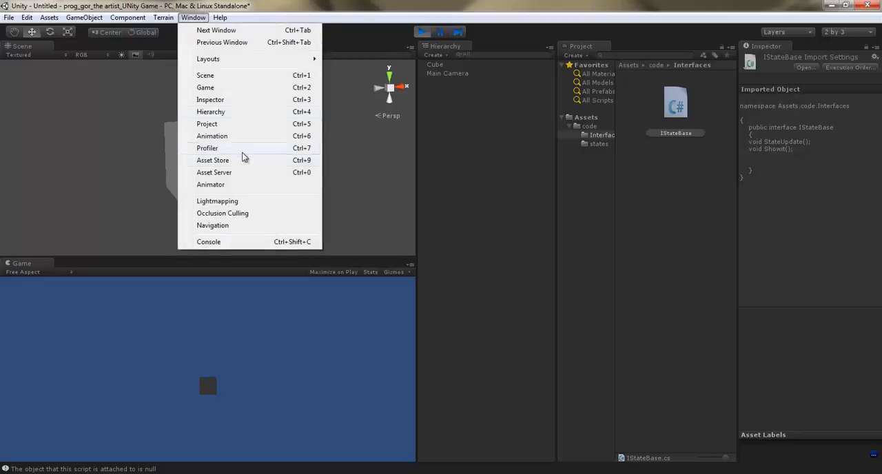
left_click(422, 33)
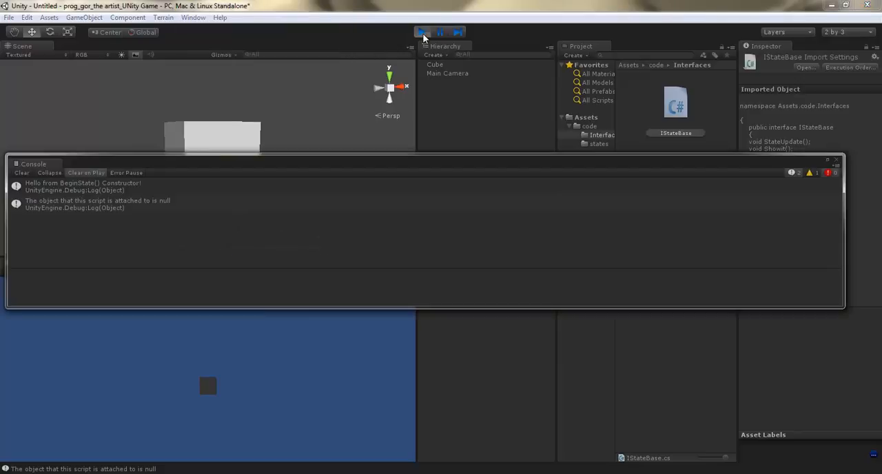
left_click(422, 32)
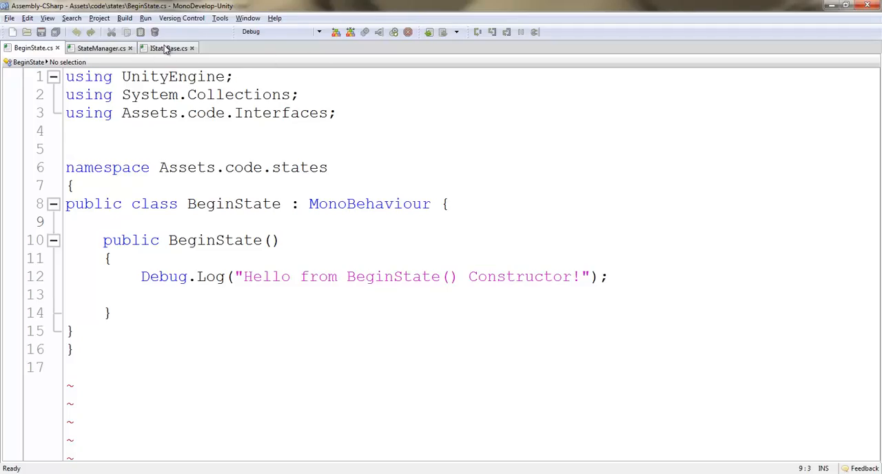
left_click(168, 47)
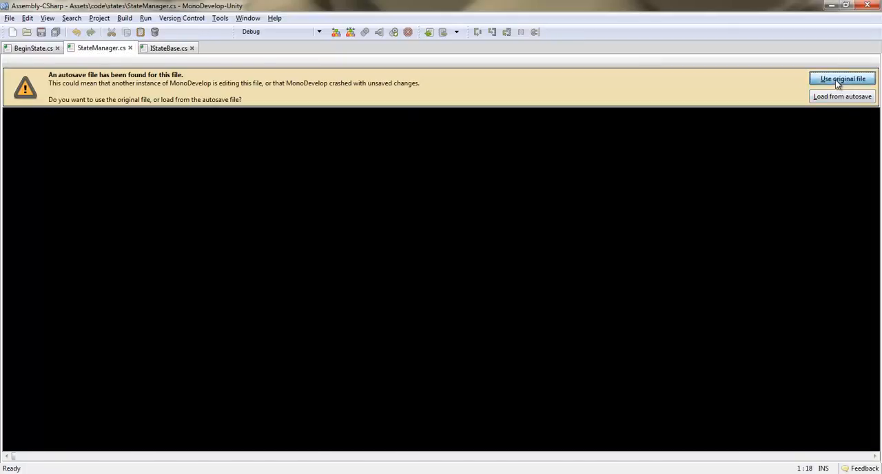
left_click(842, 79)
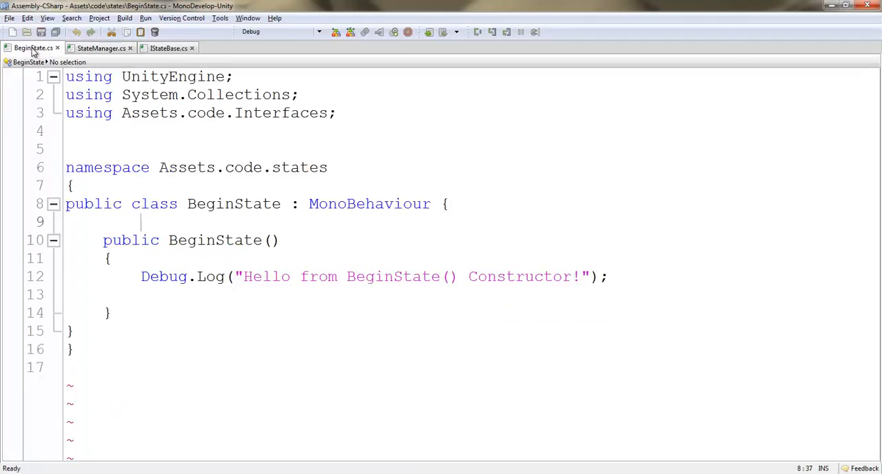
mouse_move(375, 220)
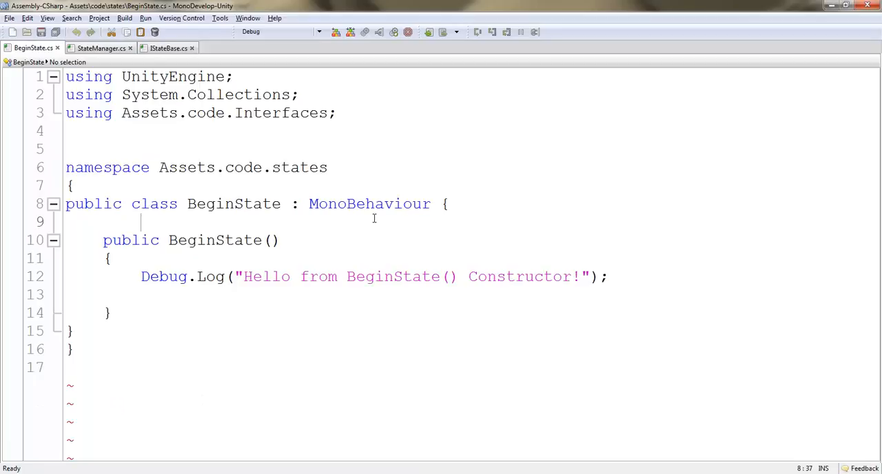
mouse_move(364, 187)
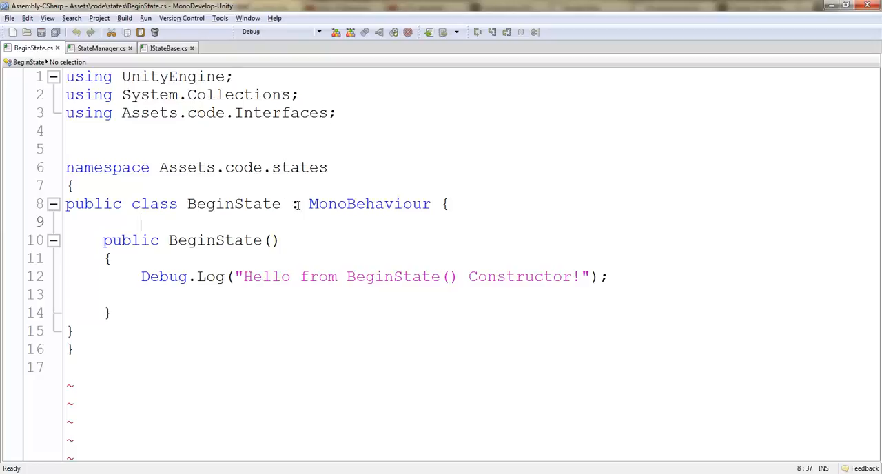
double_click(233, 204)
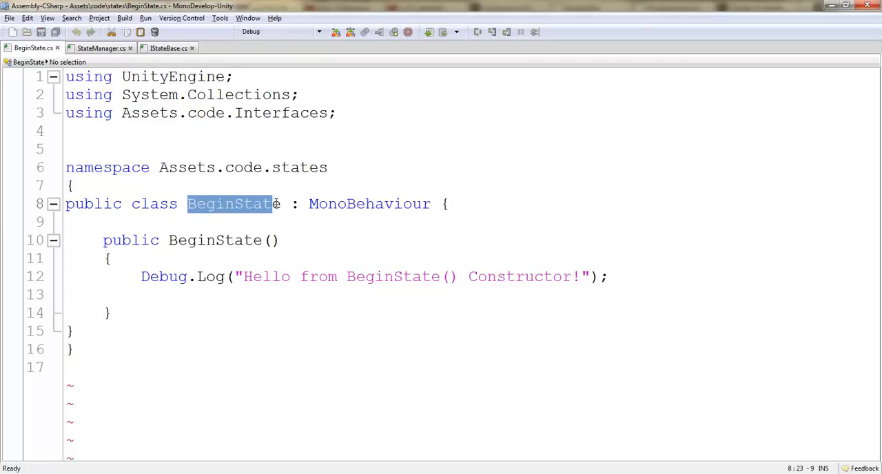
left_click(168, 47)
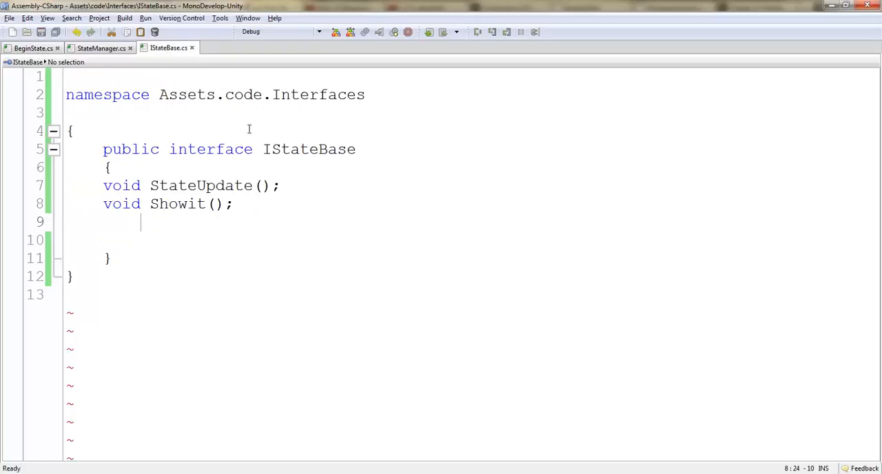
double_click(315, 149)
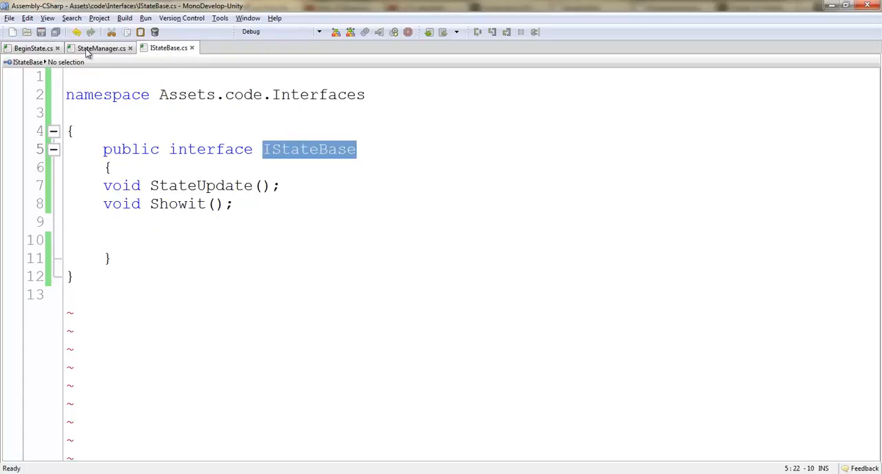
left_click(102, 46)
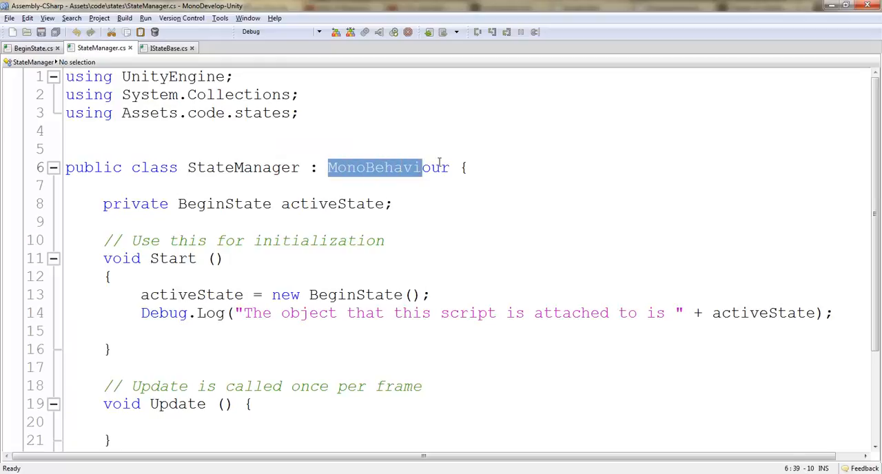
type("IStateBase")
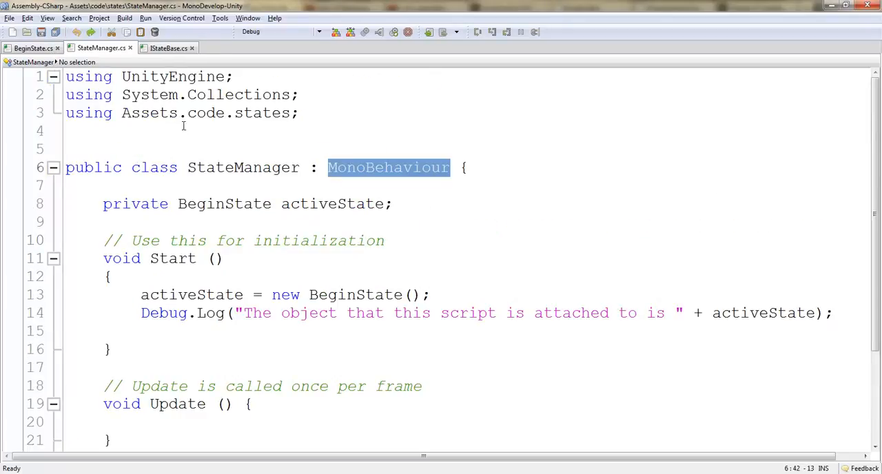
left_click(33, 47)
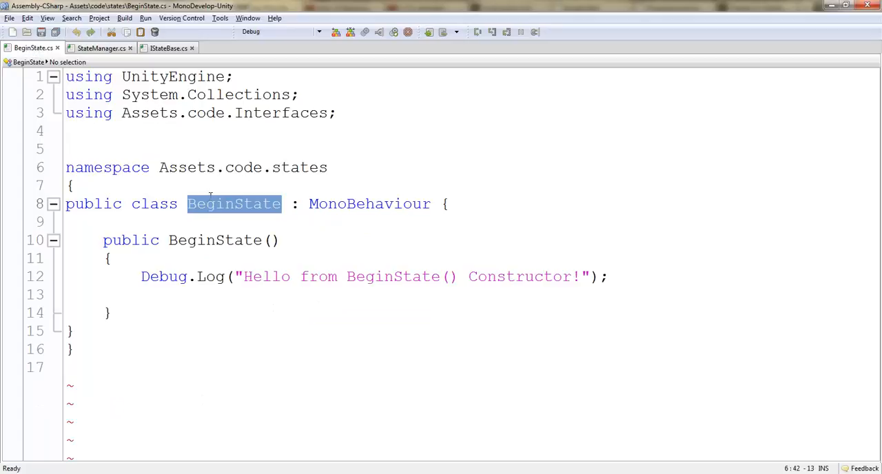
double_click(369, 204)
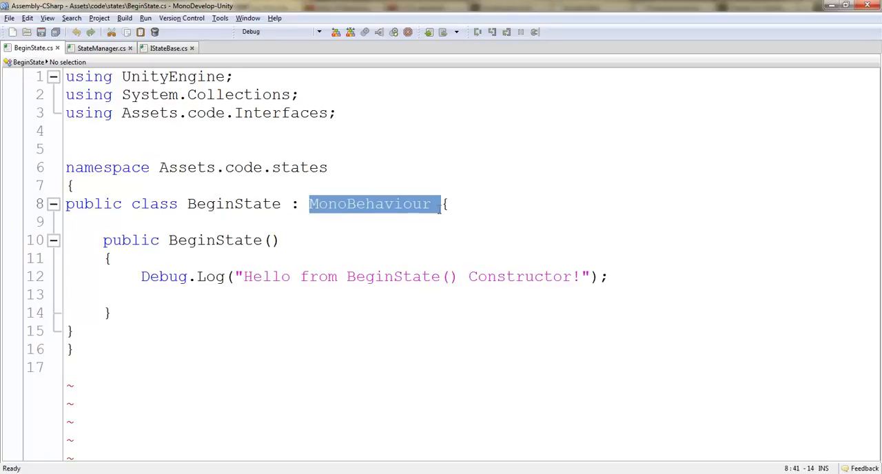
- Make BeginState inherit IStateBase instead of MonoBehaviour and review the interface's methods
type("IStateBase")
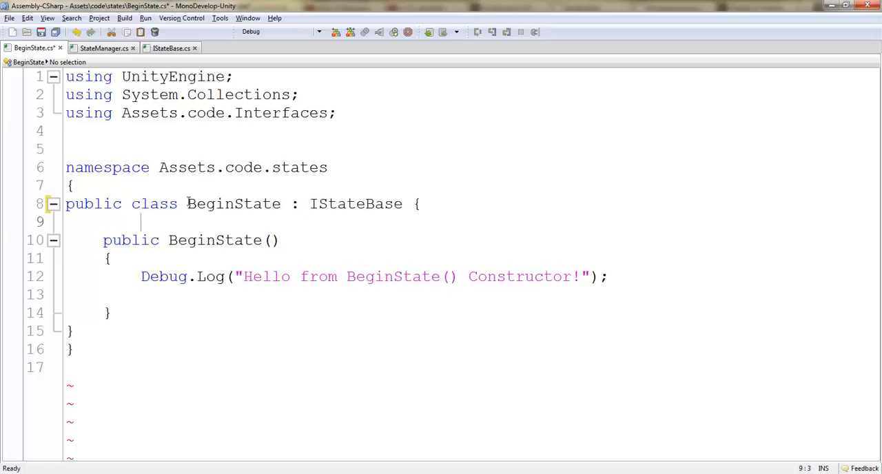
double_click(234, 204)
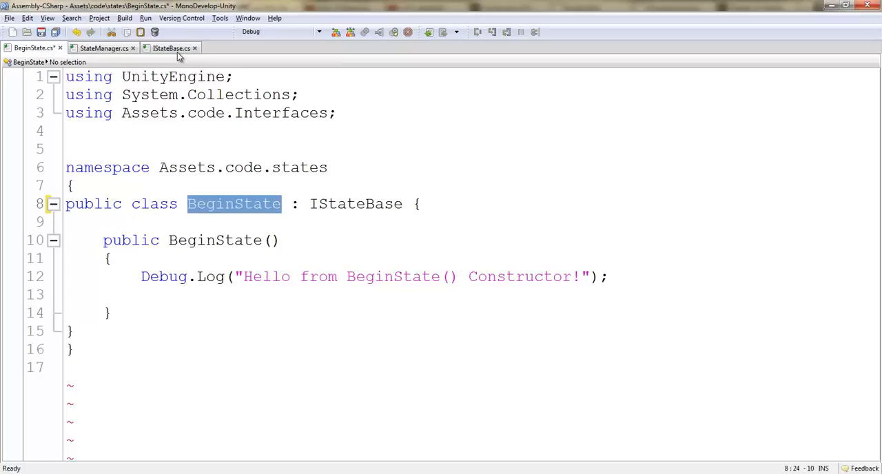
left_click(171, 47)
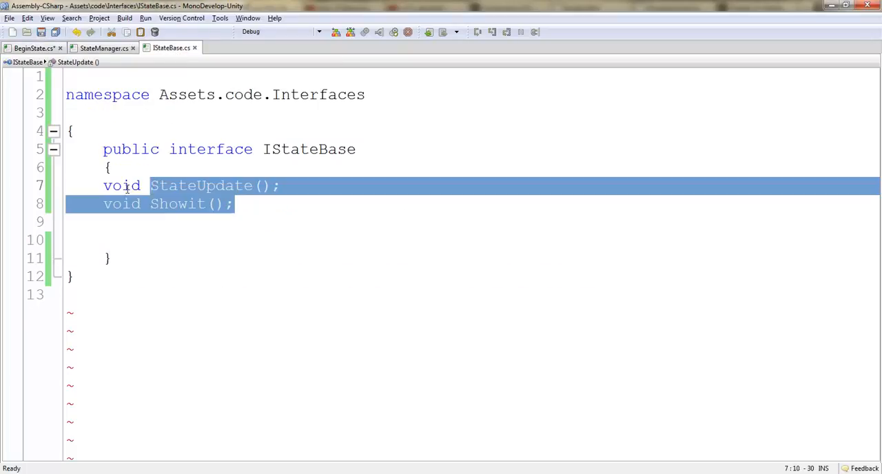
left_click(34, 47)
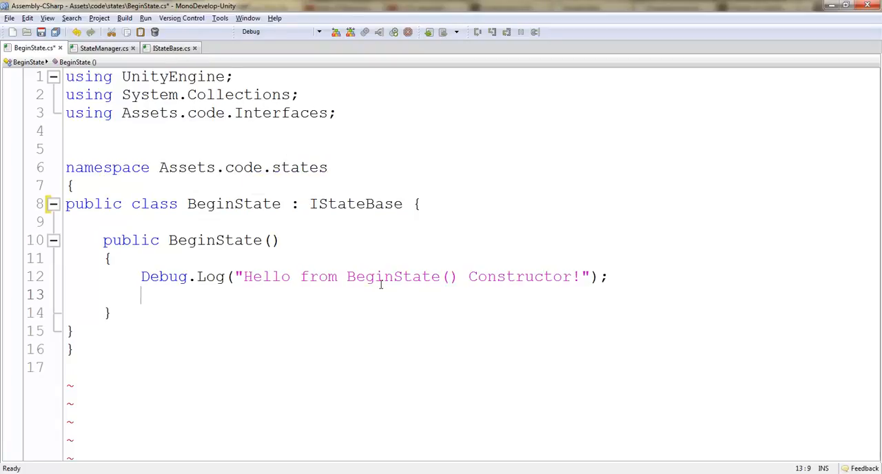
left_click(168, 47)
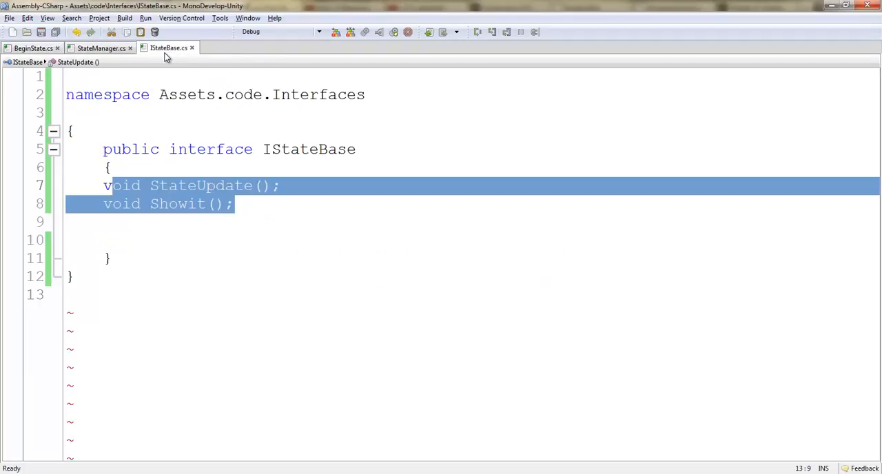
left_click(141, 240)
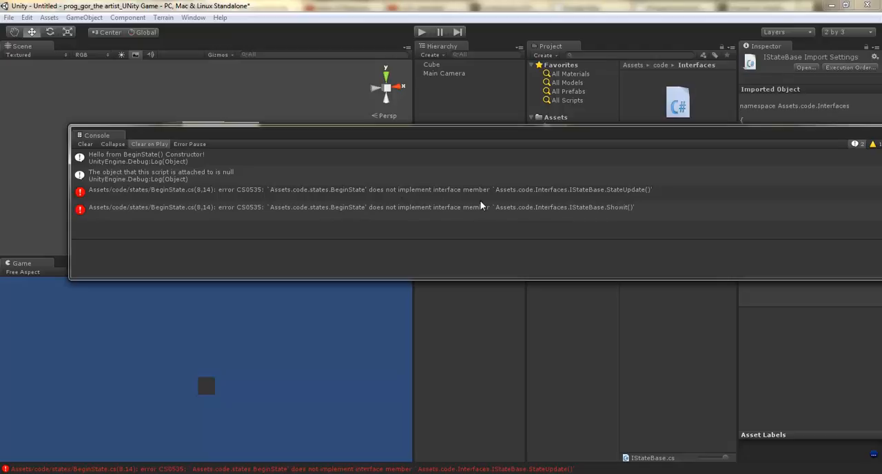
mouse_move(546, 226)
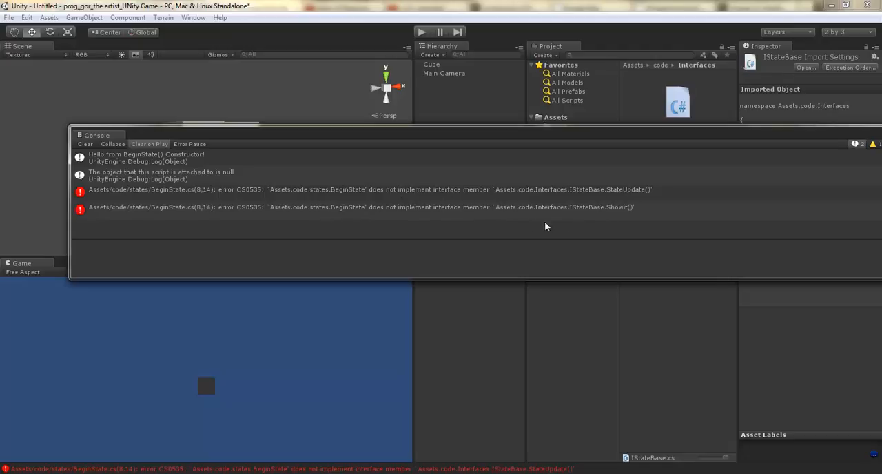
mouse_move(501, 196)
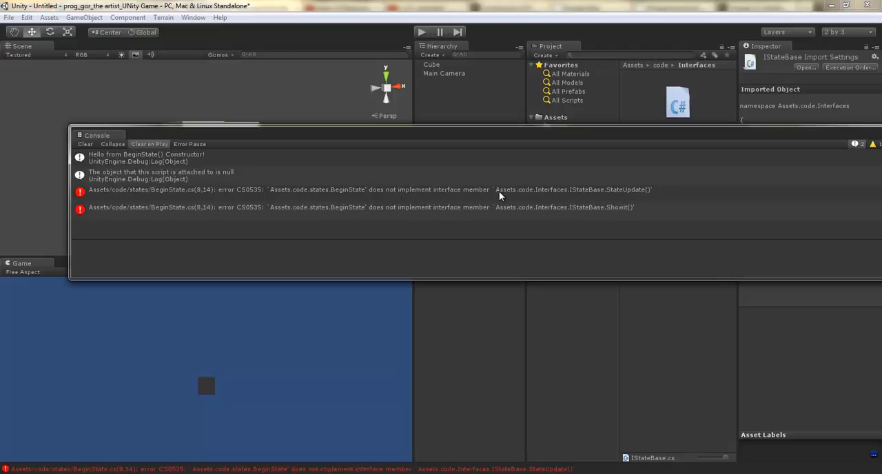
mouse_move(466, 207)
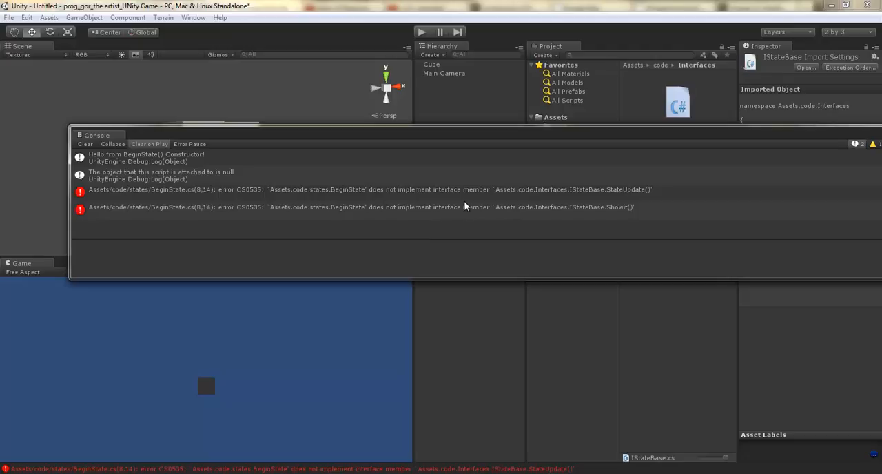
mouse_move(352, 196)
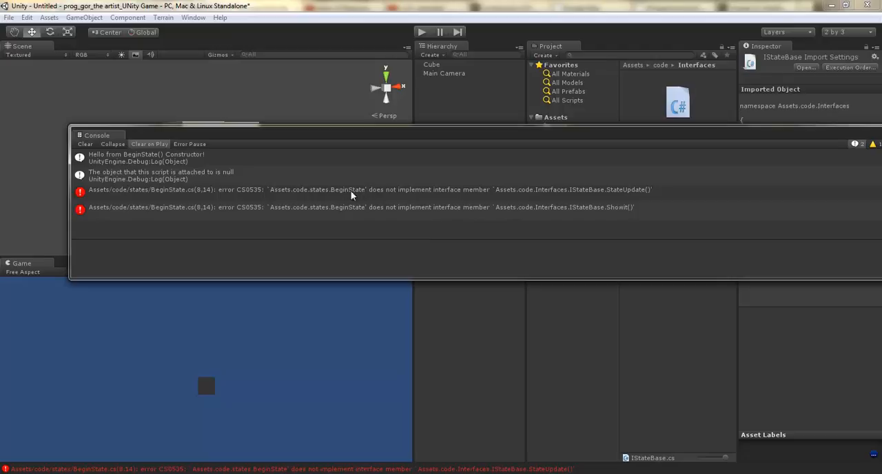
mouse_move(364, 199)
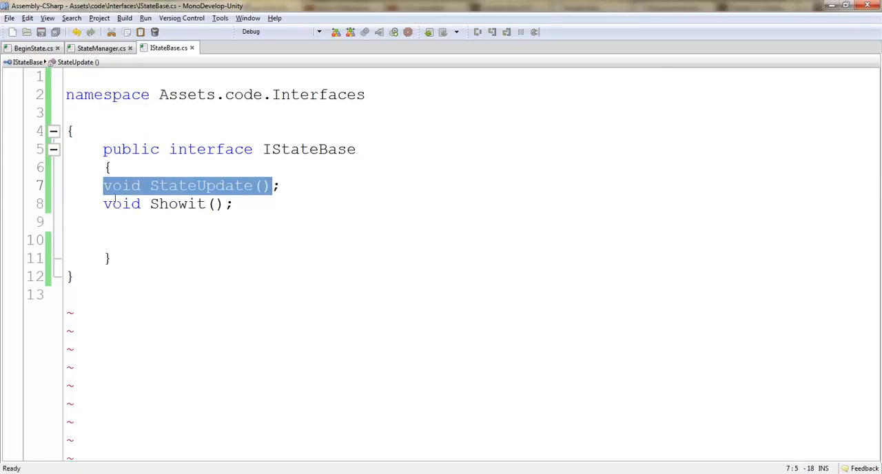
- Add empty void StateUpdate() and void Showit() methods below the BeginState constructor
left_click(33, 47)
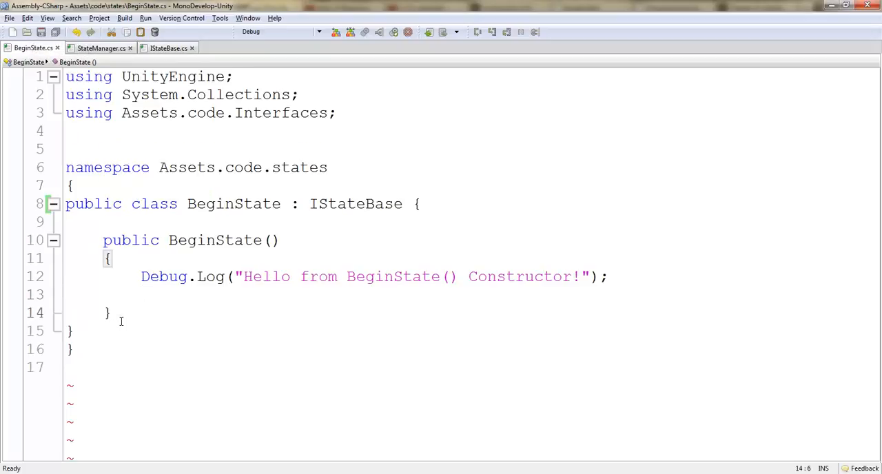
key("Return")
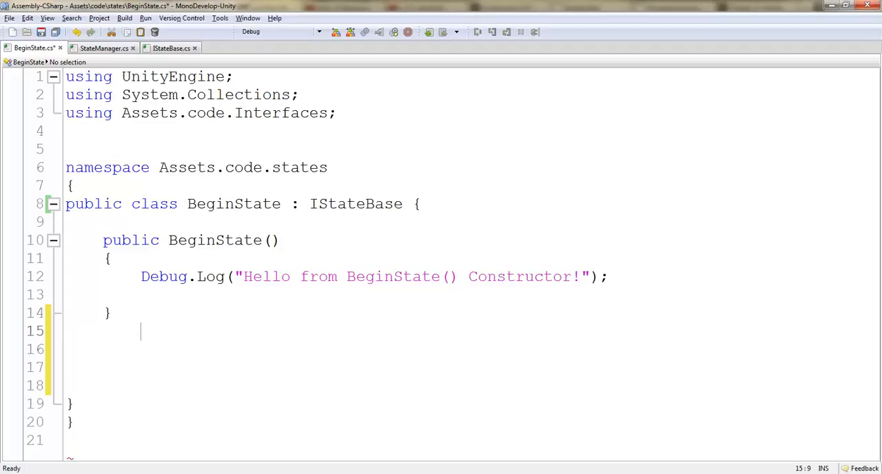
type("void StateUpdate()")
type("{")
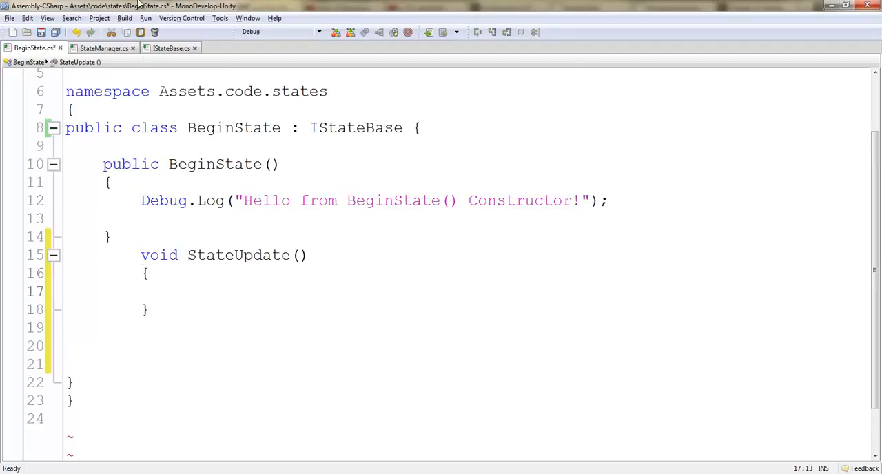
mouse_move(171, 47)
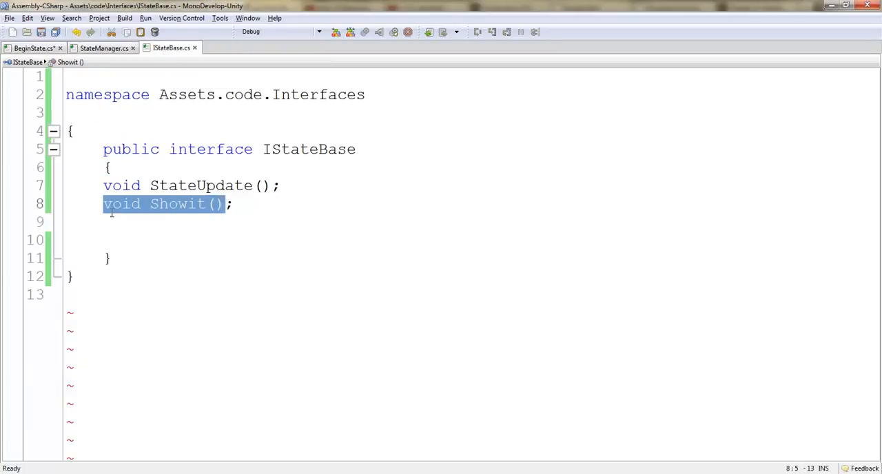
left_click(31, 46)
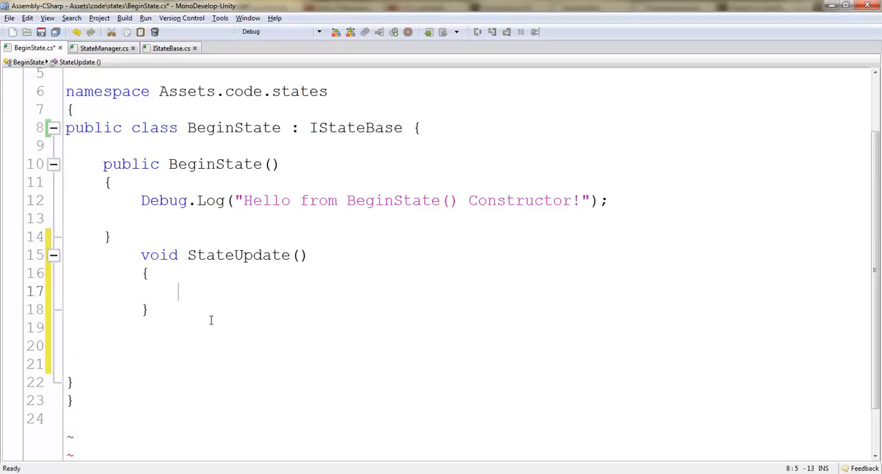
type("void Showit()")
type("{")
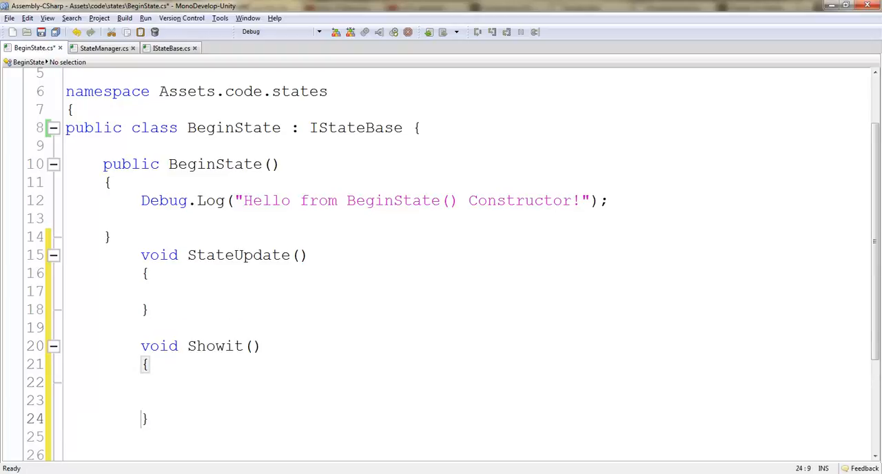
left_click(145, 364)
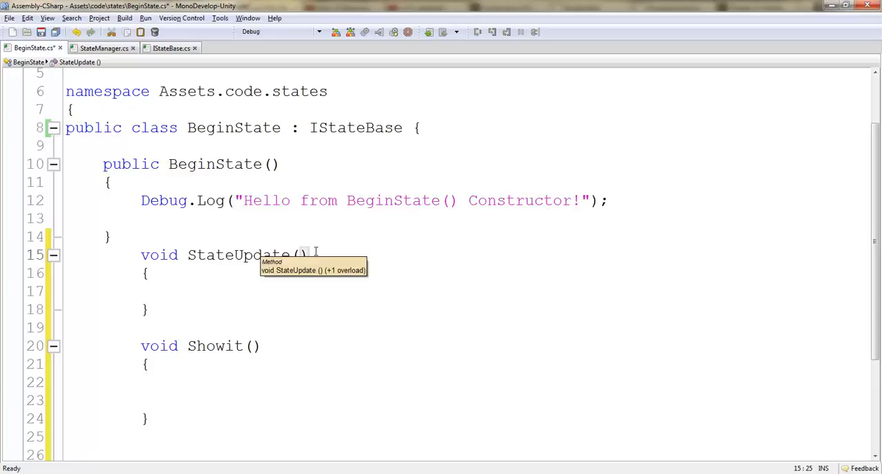
type("e")
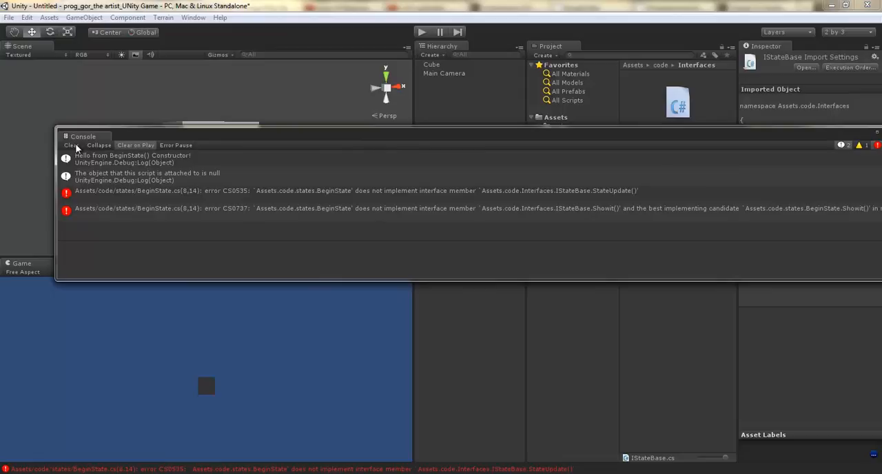
- Clear the console and show the CS0535 StateUpdate error's details
left_click(72, 146)
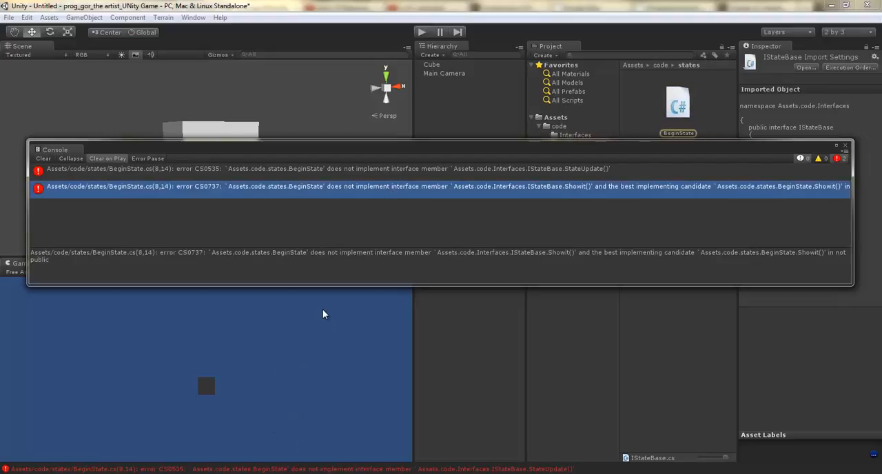
mouse_move(394, 170)
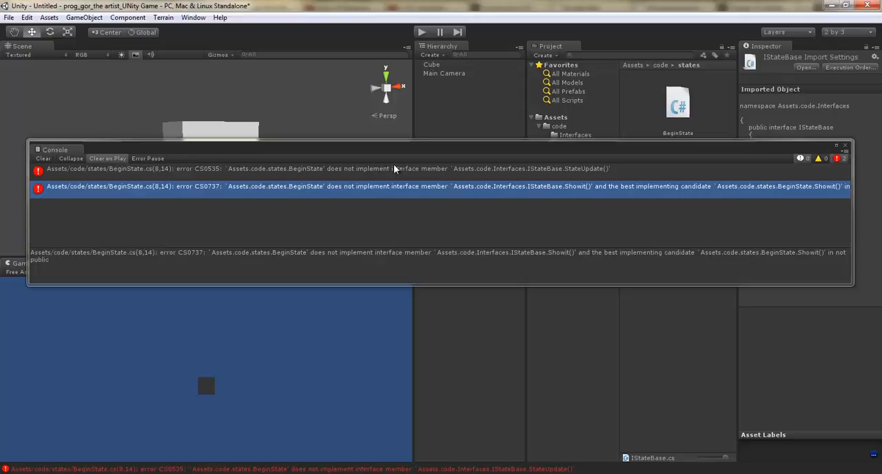
left_click(276, 168)
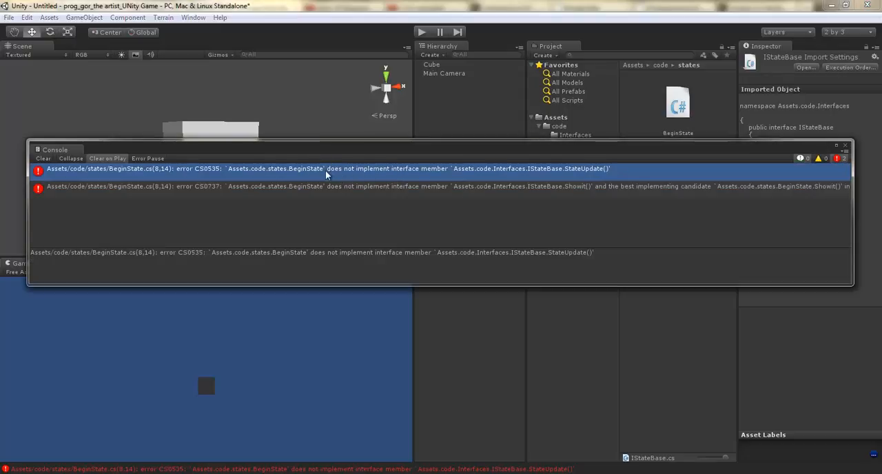
mouse_move(384, 176)
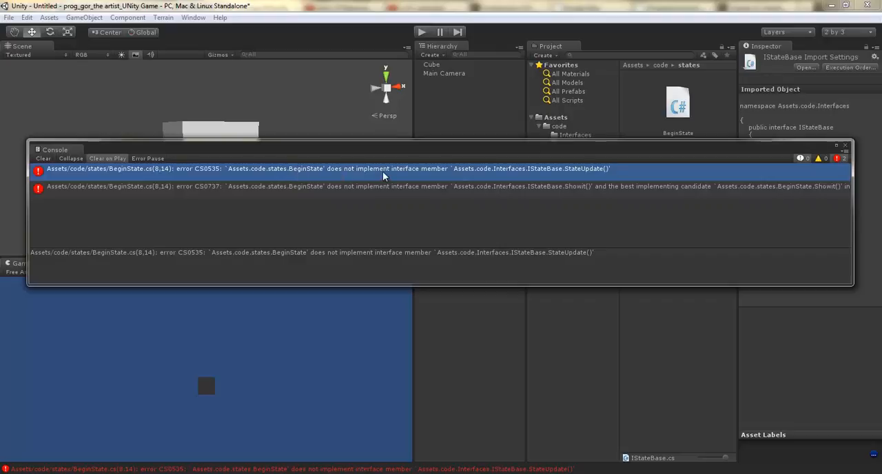
mouse_move(463, 173)
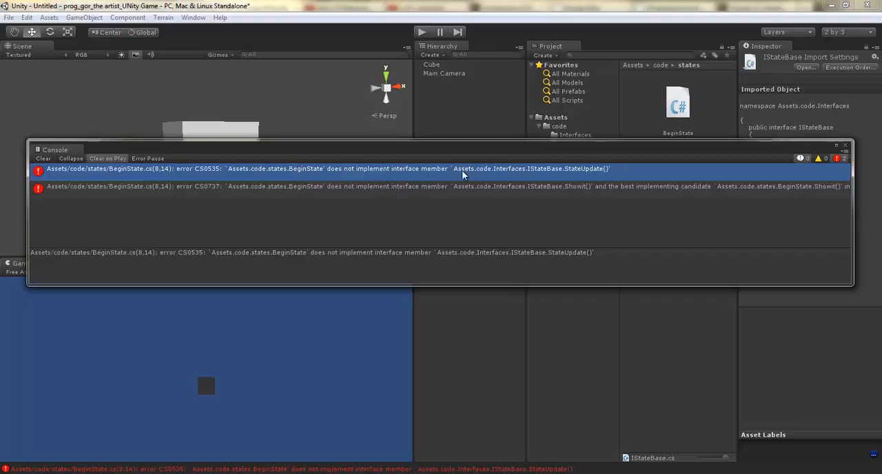
mouse_move(604, 171)
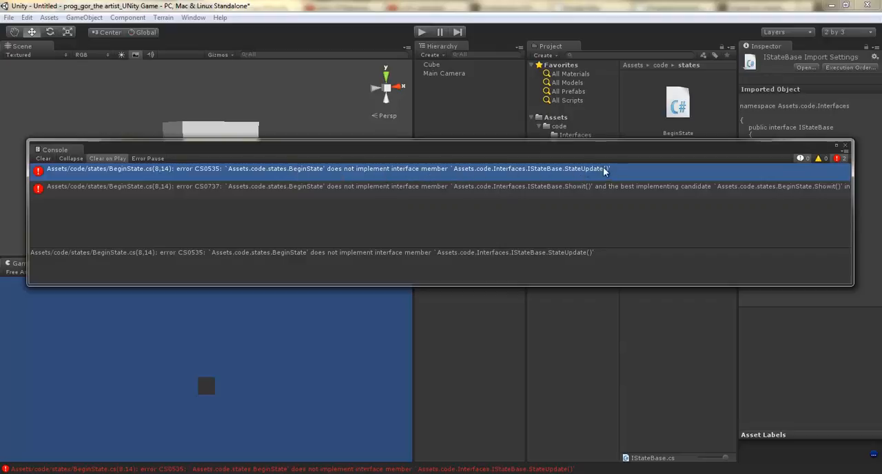
mouse_move(568, 166)
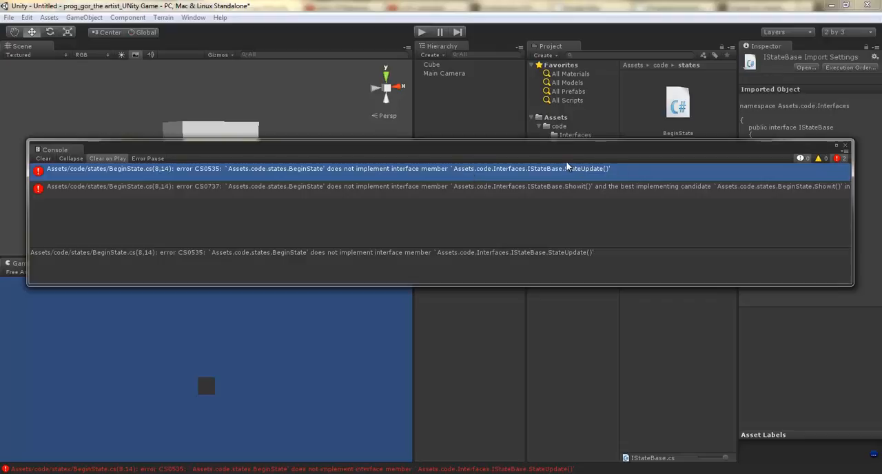
mouse_move(292, 202)
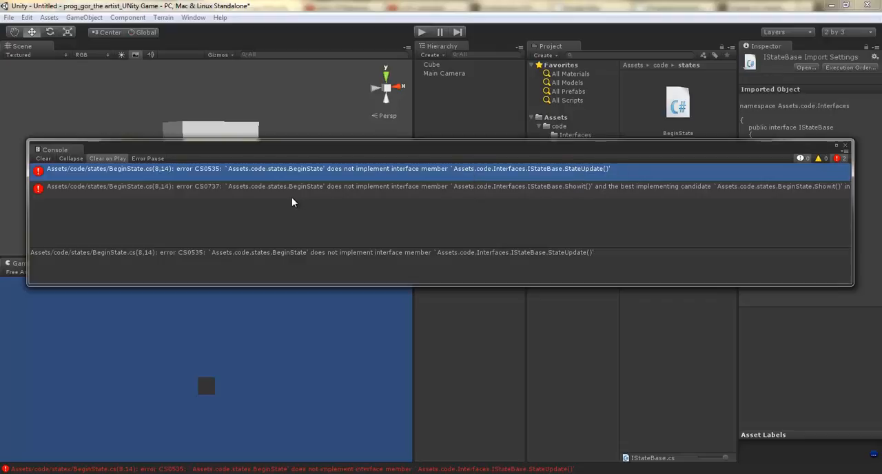
mouse_move(261, 195)
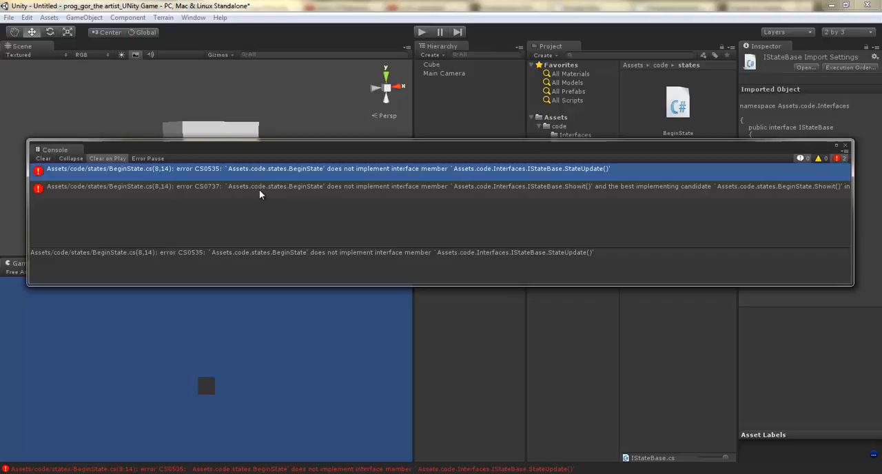
mouse_move(582, 215)
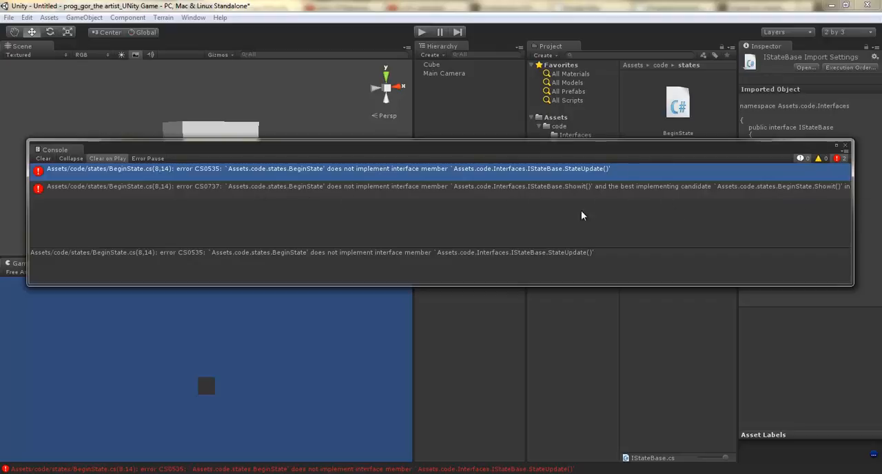
mouse_move(568, 283)
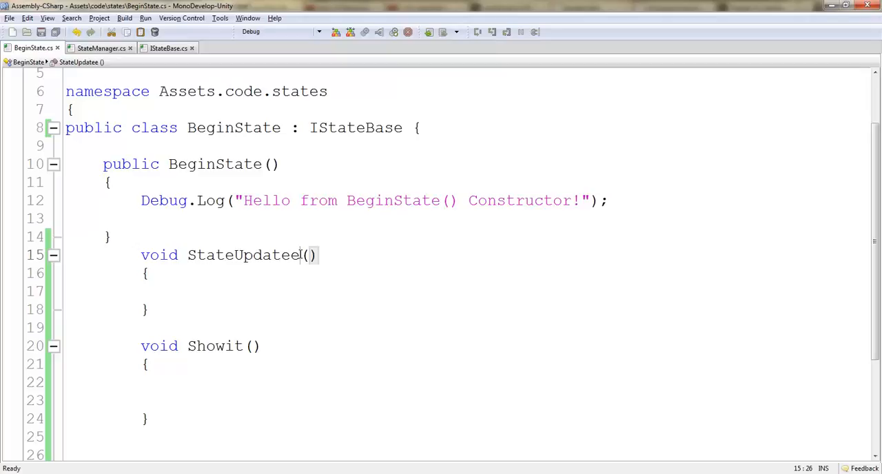
- Fix StateUpdatee() to StateUpdate() in BeginState and mark the method public
key("BackSpace")
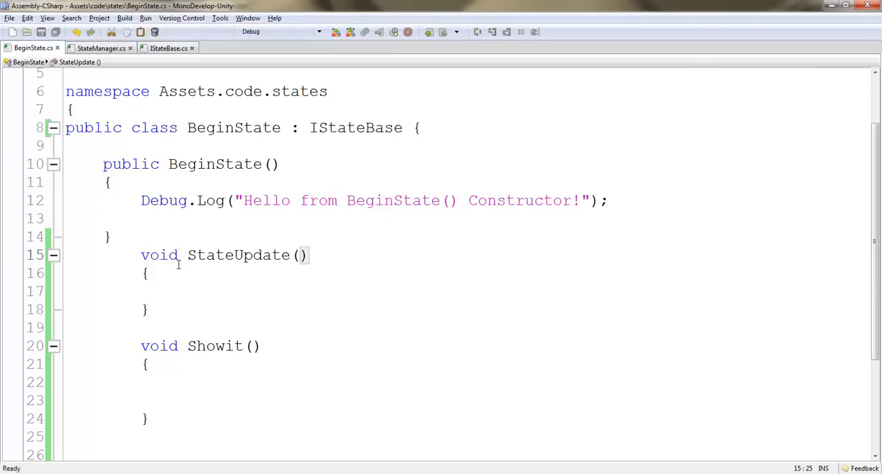
type("public")
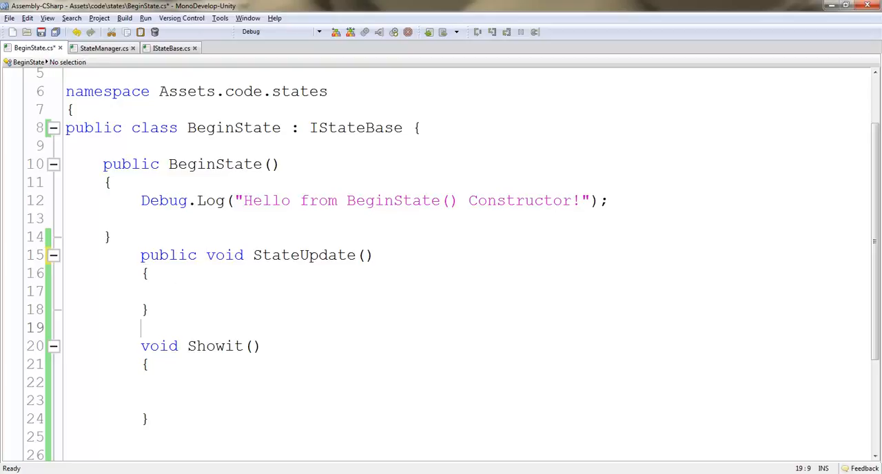
type("publ")
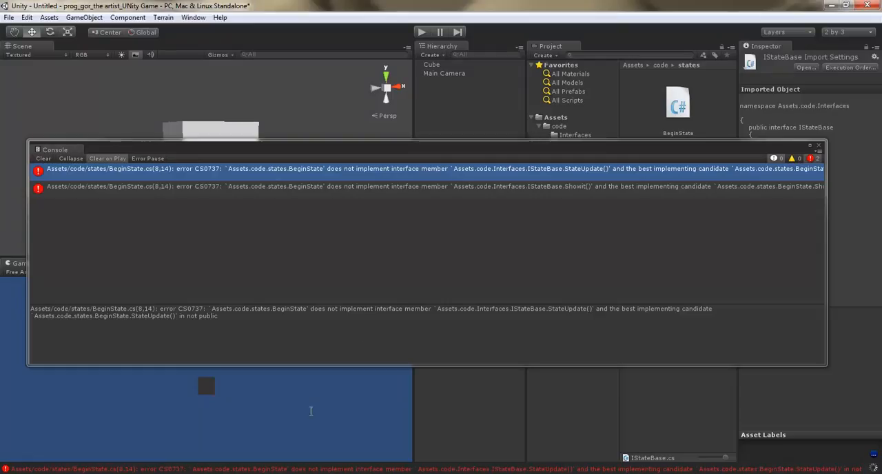
left_click(43, 158)
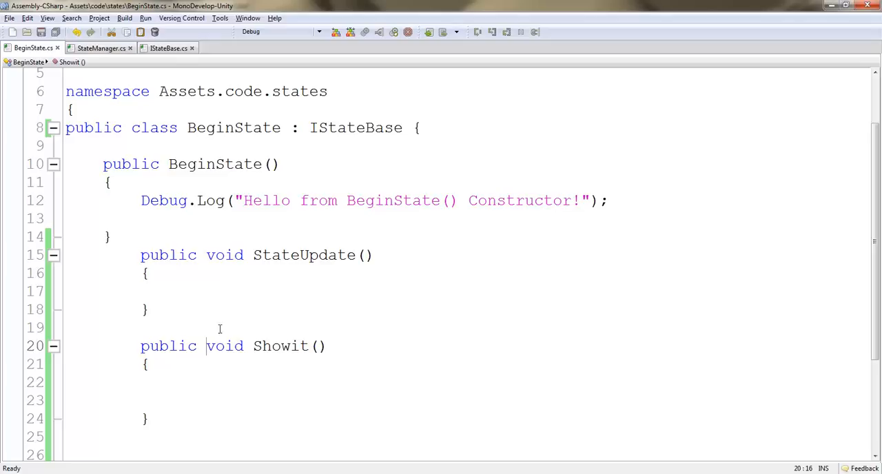
- Review the IStateBase interface, then bring up StateManager.cs showing Start() creating a BeginState
left_click(168, 47)
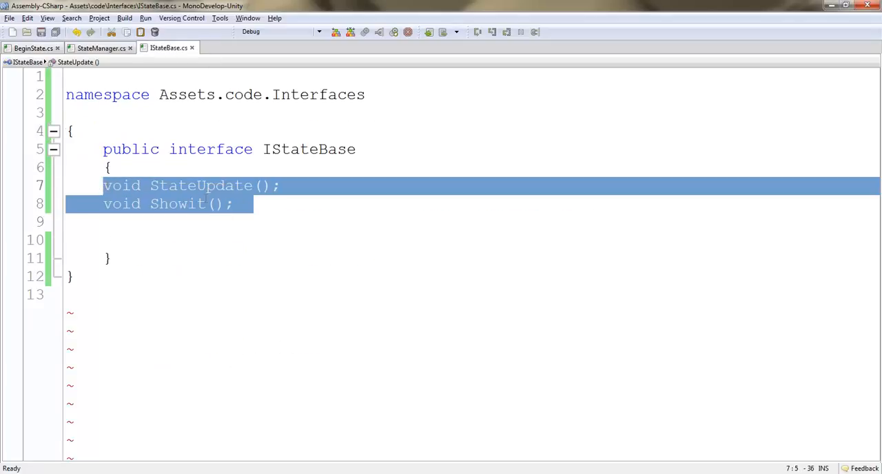
mouse_move(216, 270)
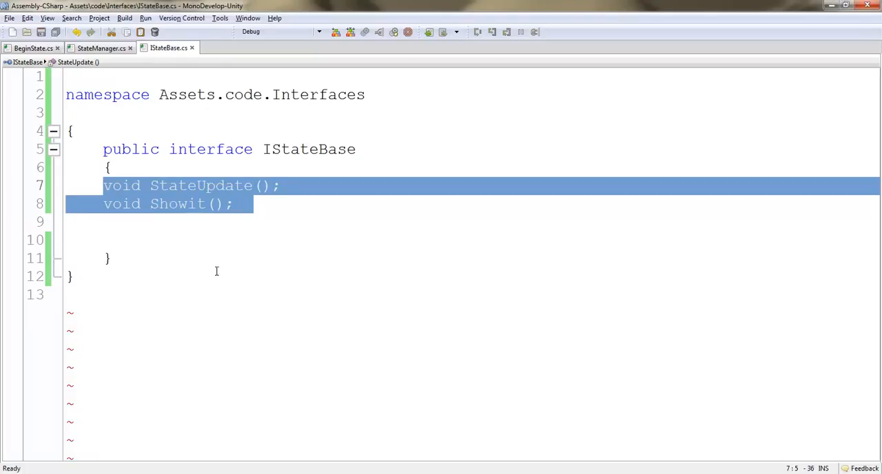
mouse_move(154, 133)
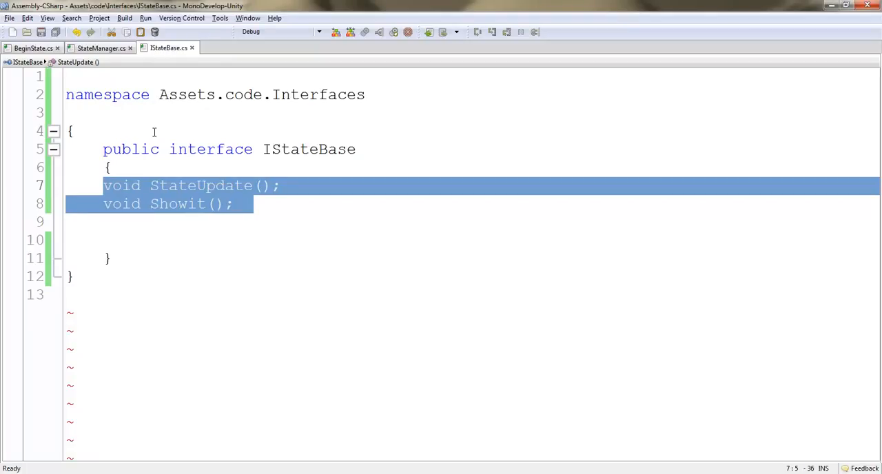
left_click(99, 47)
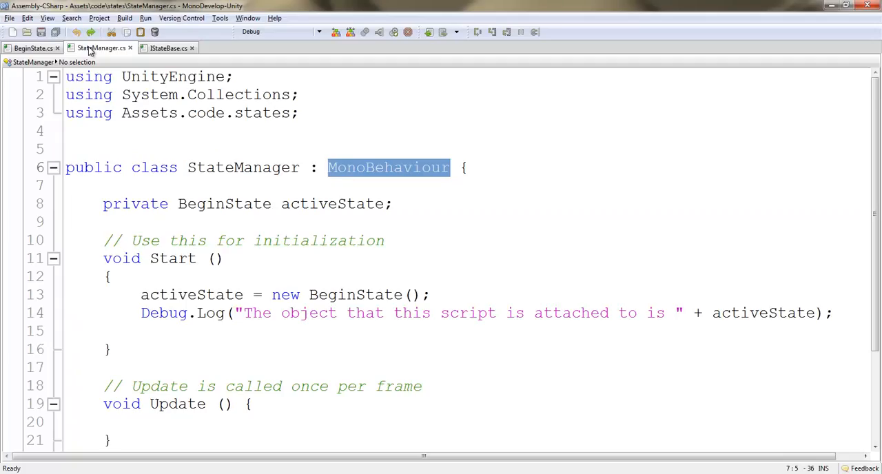
scroll("down", 3)
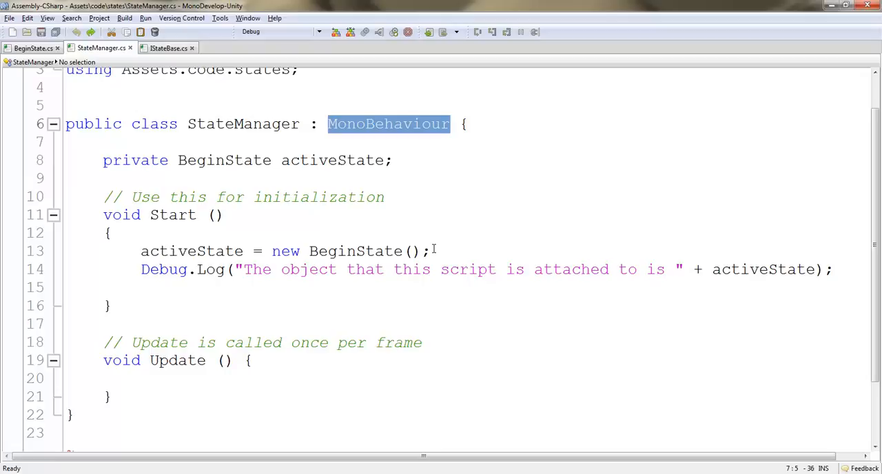
mouse_move(436, 234)
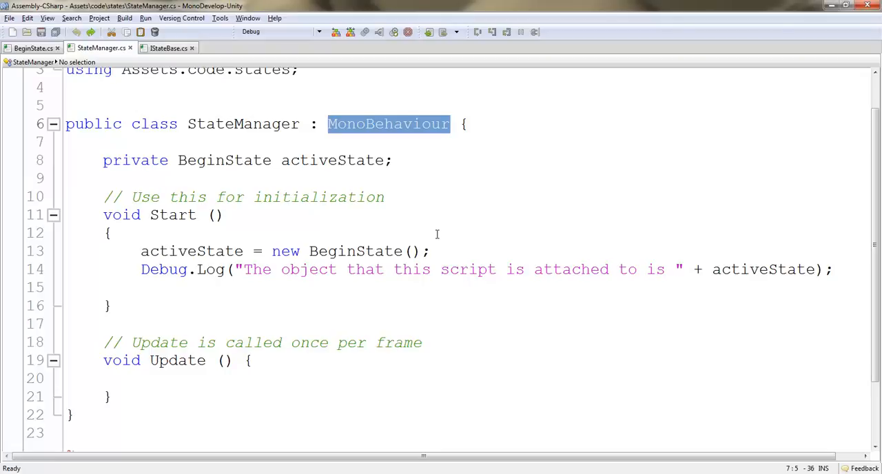